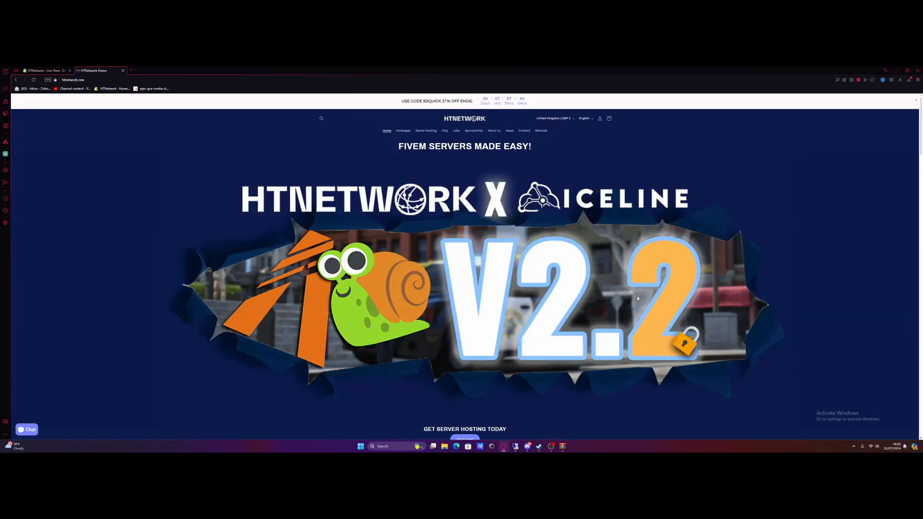
mouse_move(124, 143)
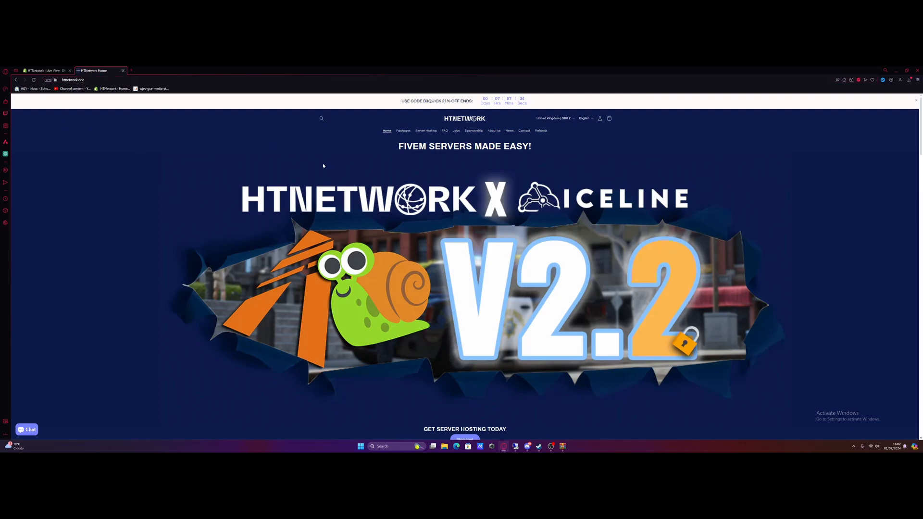
mouse_move(370, 154)
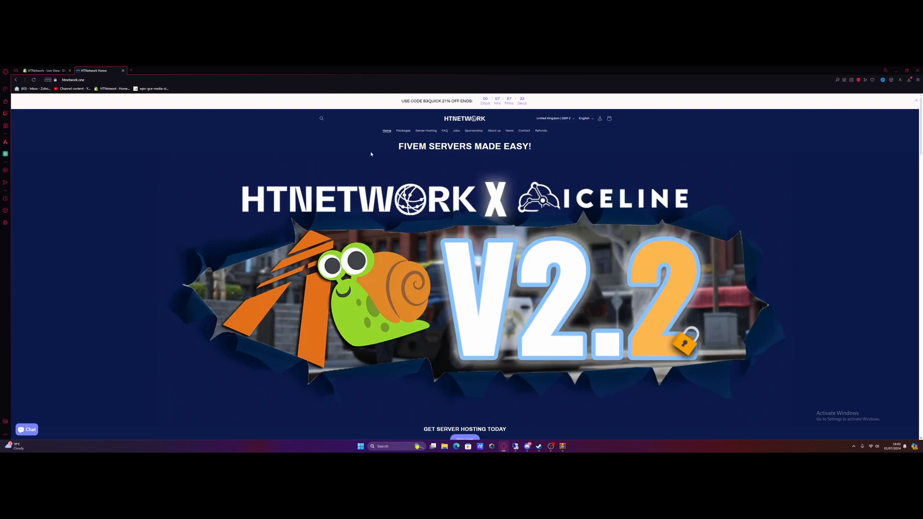
Browse HTNetwork Packages to the vMenu packages and open vMenu Prime Essentials.
click(404, 131)
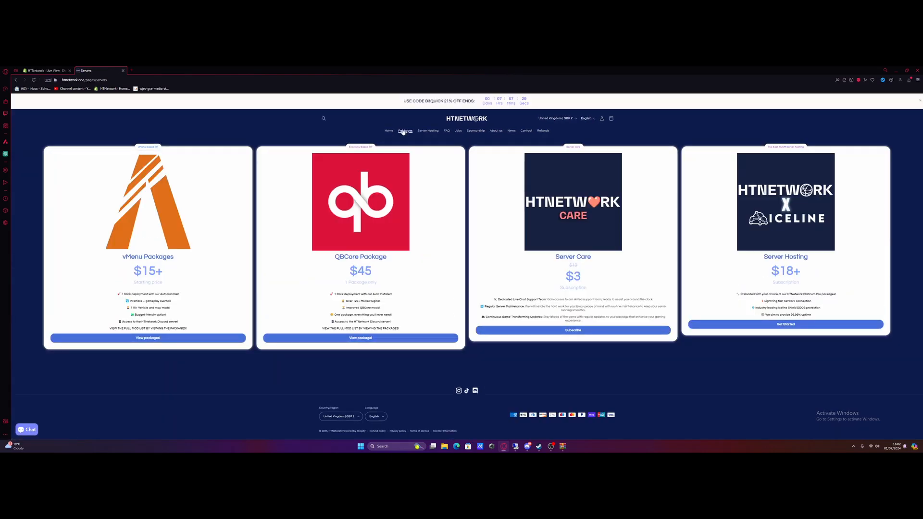
mouse_move(148, 338)
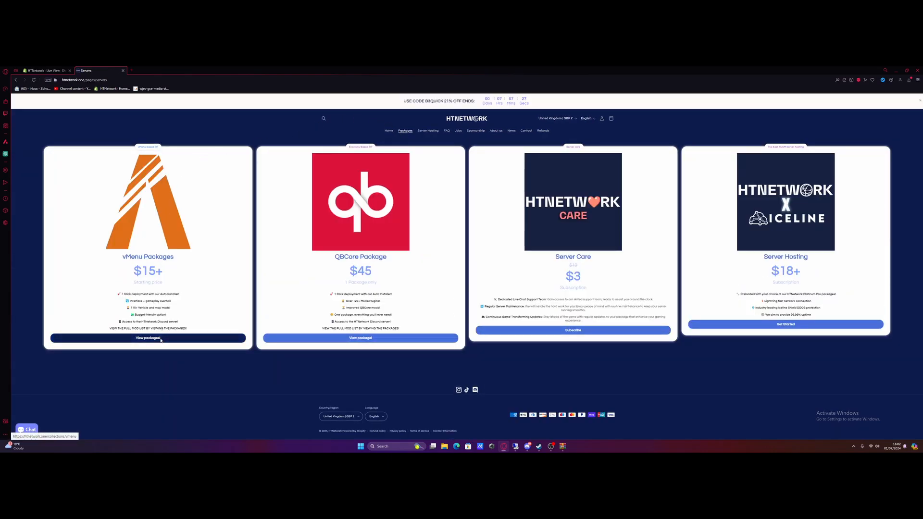
click(147, 338)
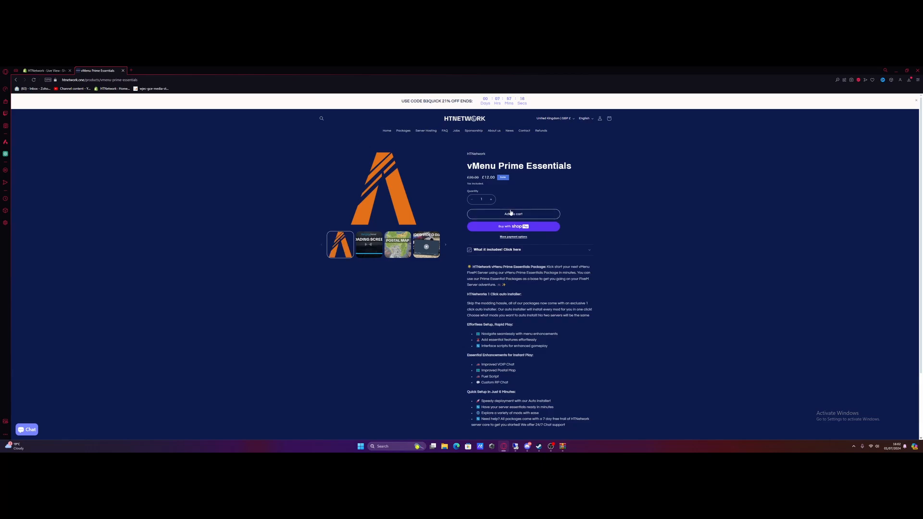
mouse_move(680, 158)
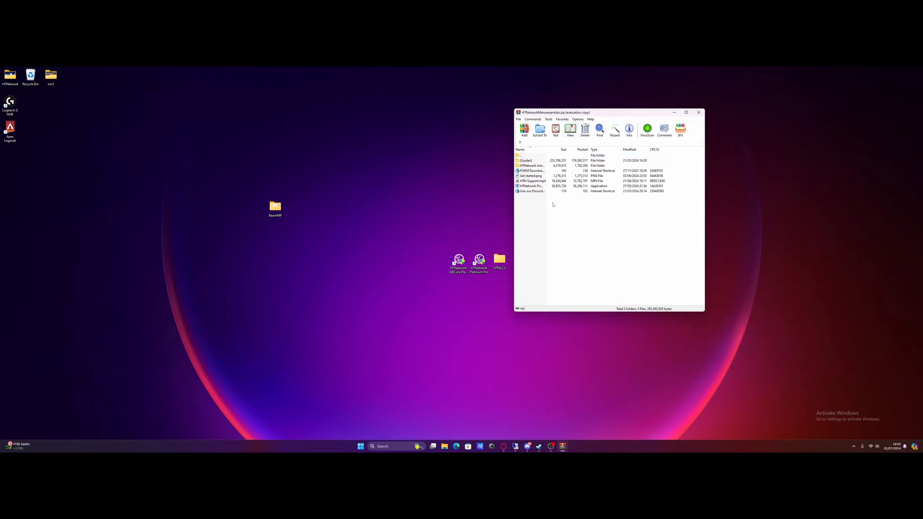
Peek into the archive's [Guides] folder, then run the HTNetwork Prime Essentials application.
double_click(525, 160)
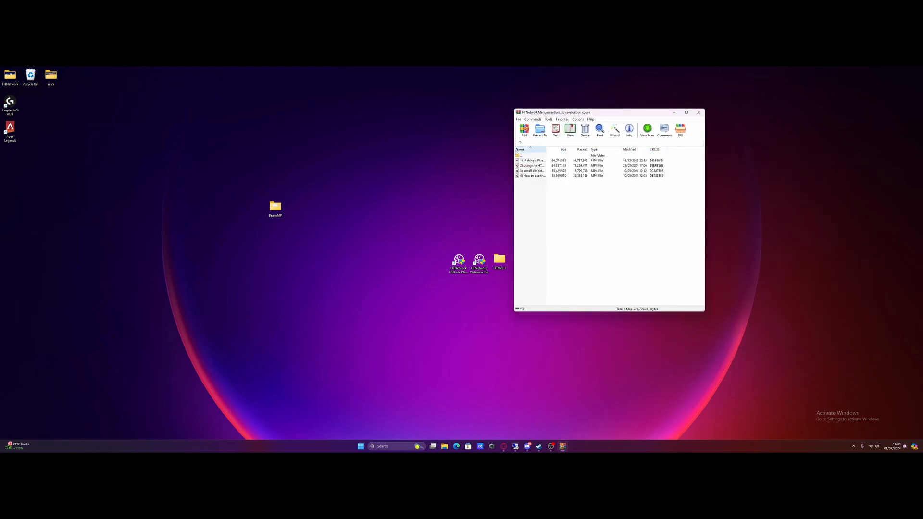
mouse_move(520, 143)
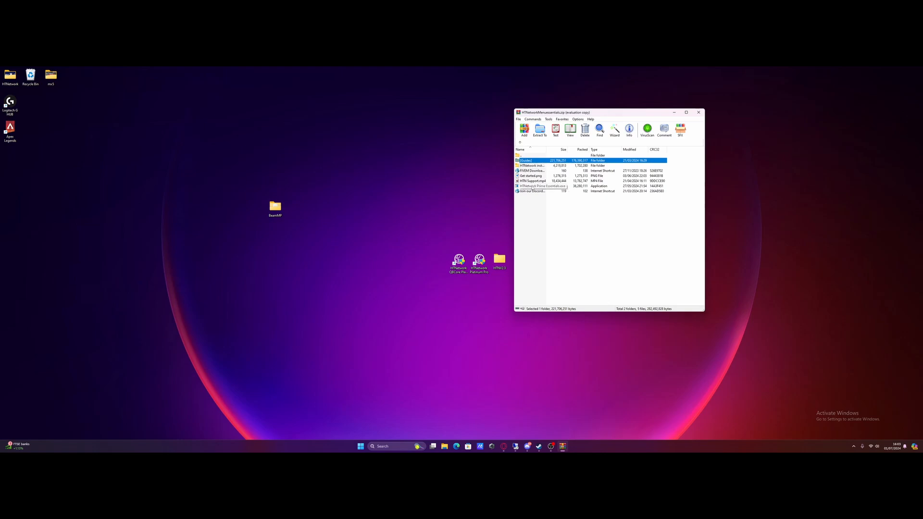
double_click(540, 186)
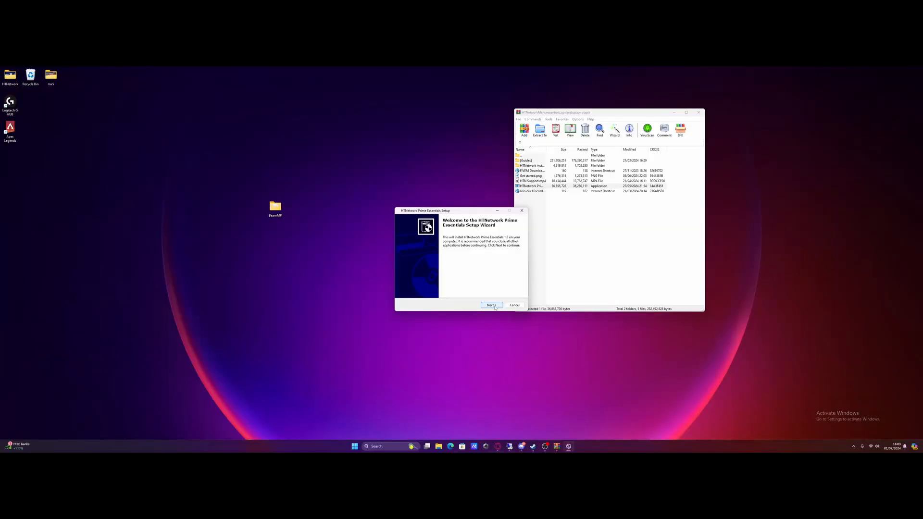
Install HTNetwork Prime Essentials with a desktop icon and finish the wizard.
click(491, 305)
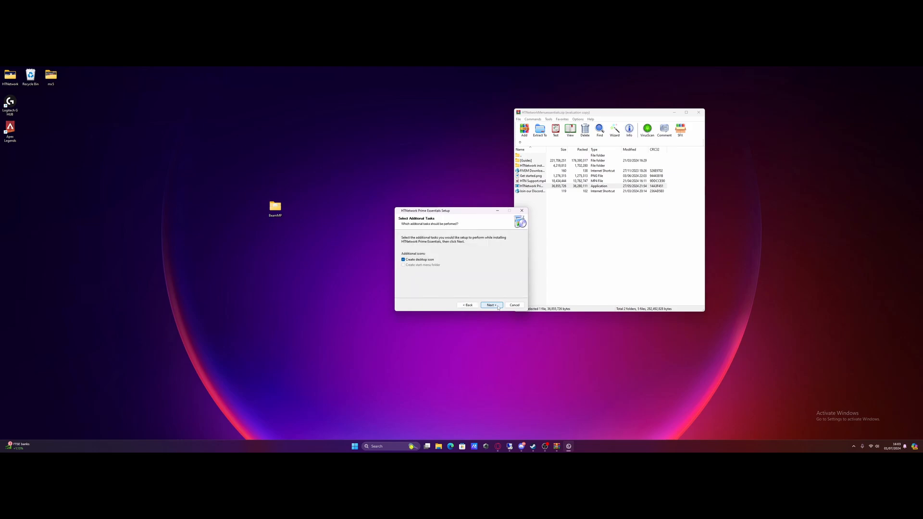
click(491, 305)
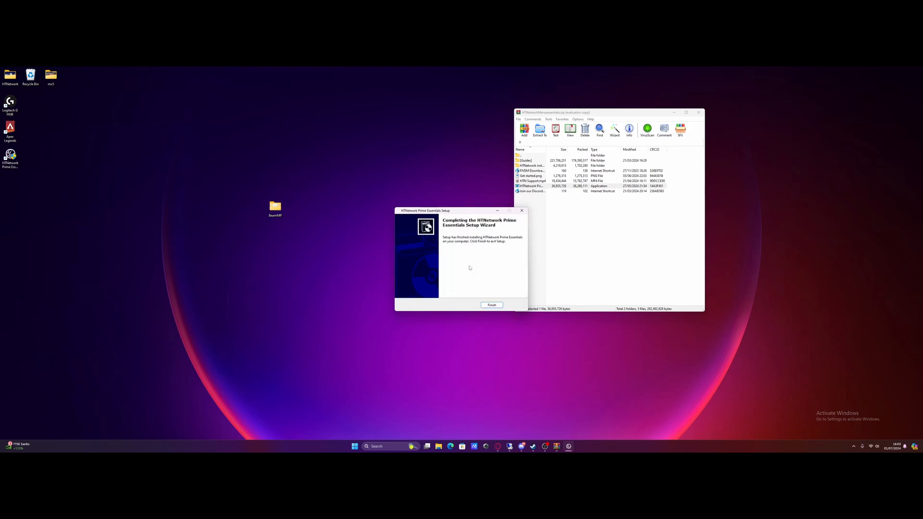
click(492, 304)
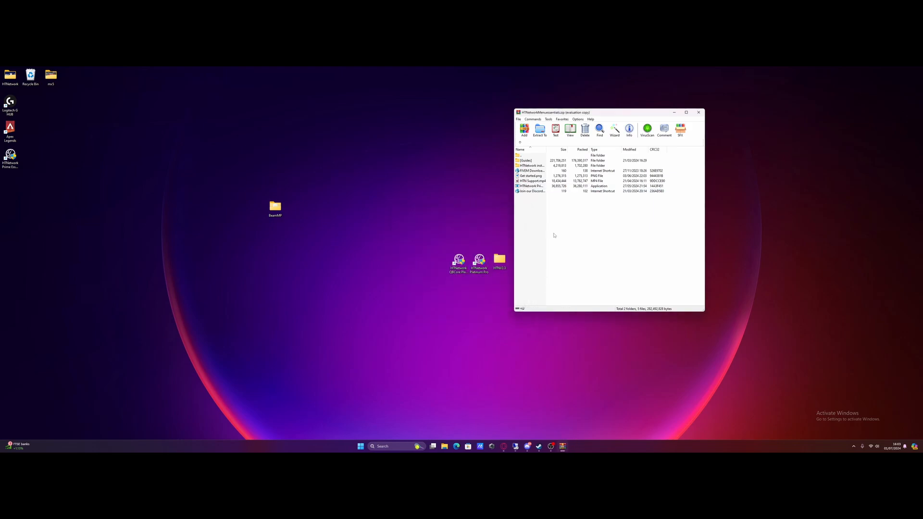
mouse_move(539, 200)
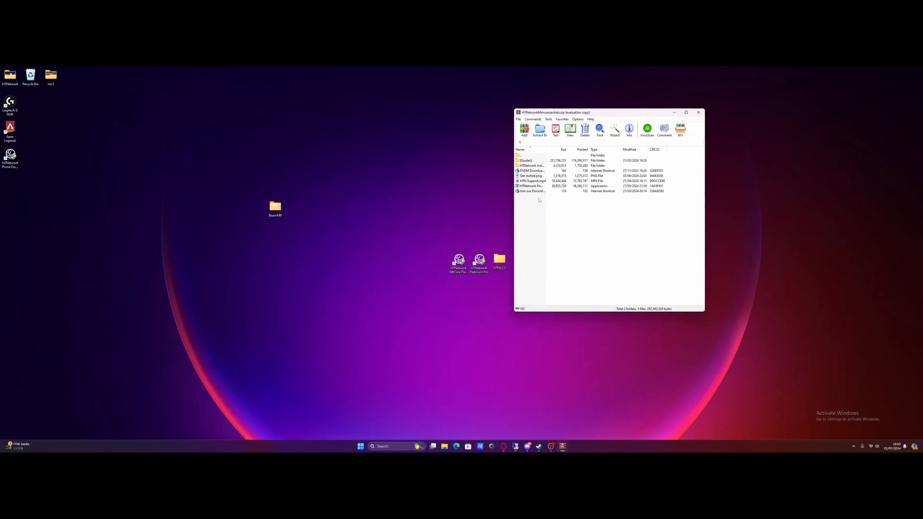
Download the recommended FiveM Windows server build, then close the builds page.
click(532, 171)
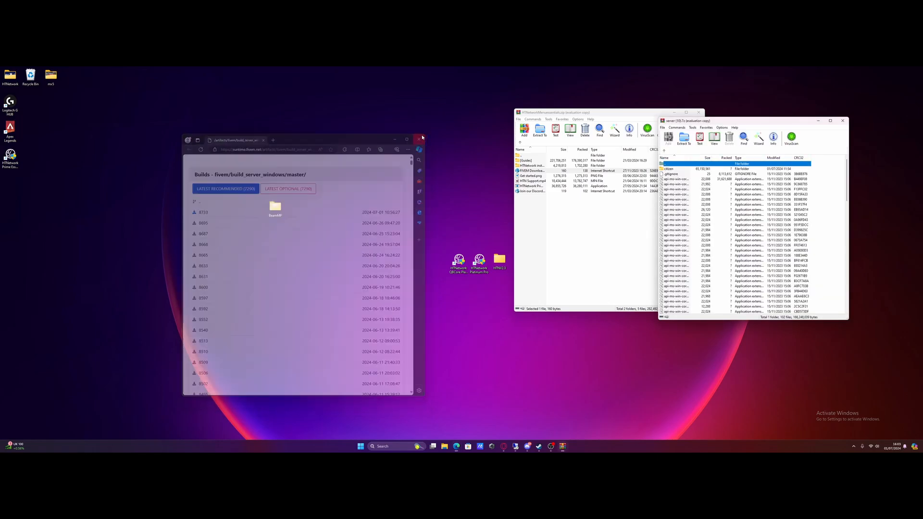
click(421, 140)
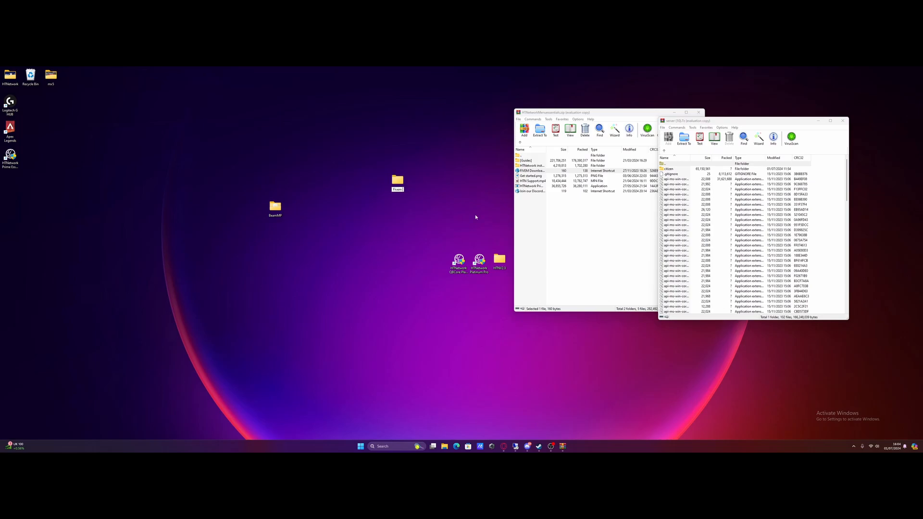
Open Fivem Server > Server files and scroll through the extracted build to FXServer.exe.
click(397, 181)
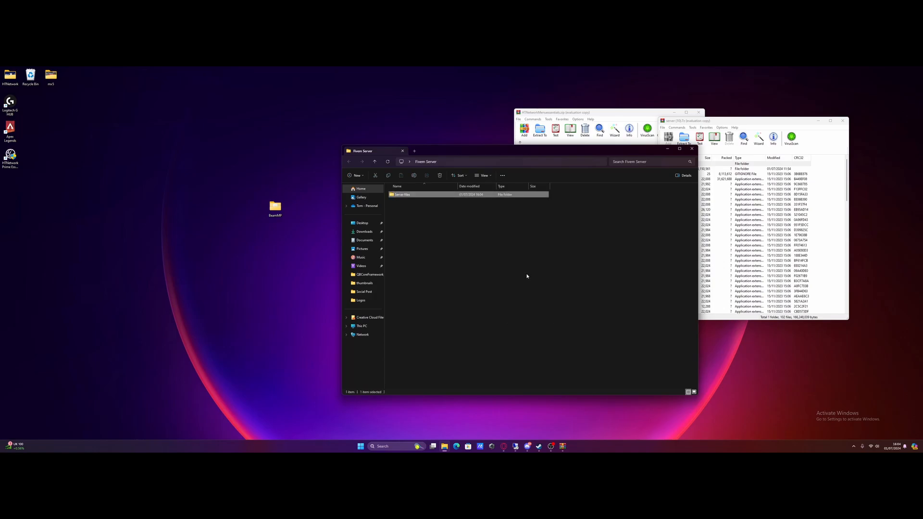
double_click(402, 195)
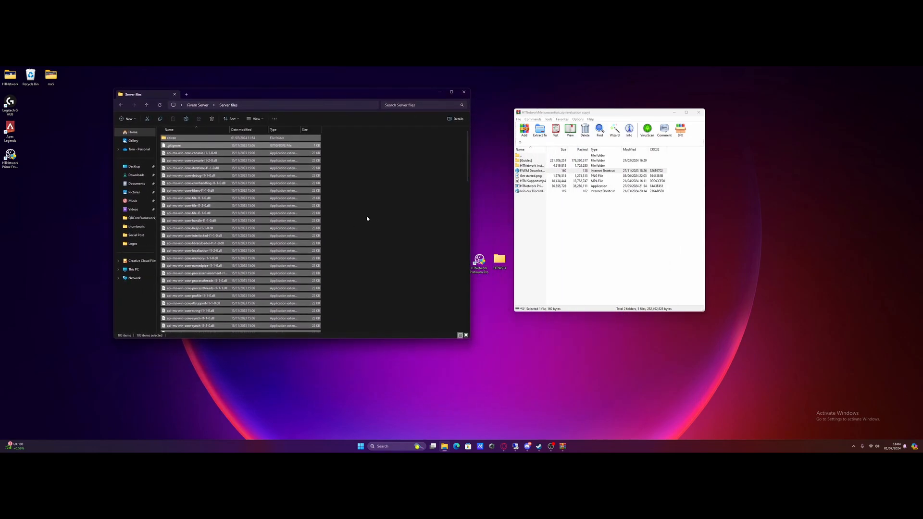
scroll(down, 3)
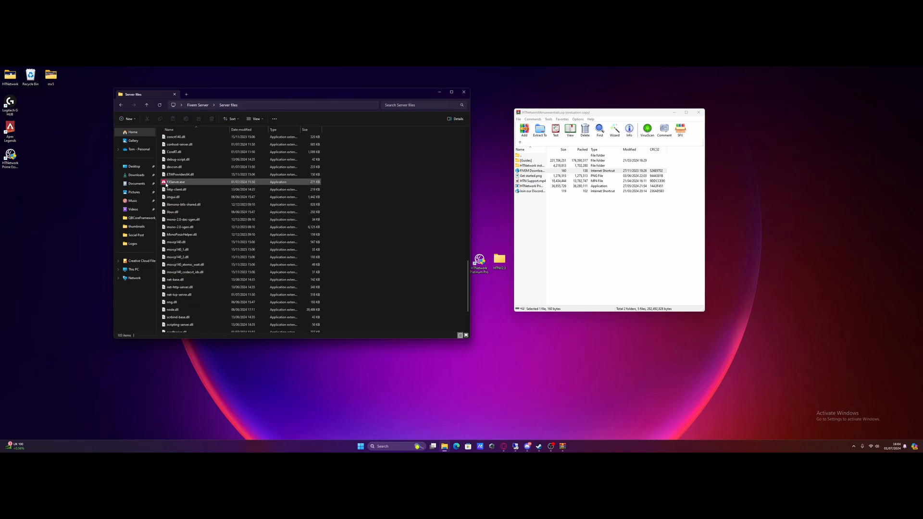
Launch FXServer.exe, bypass SmartScreen with Run anyway, and allow firewall access.
double_click(175, 181)
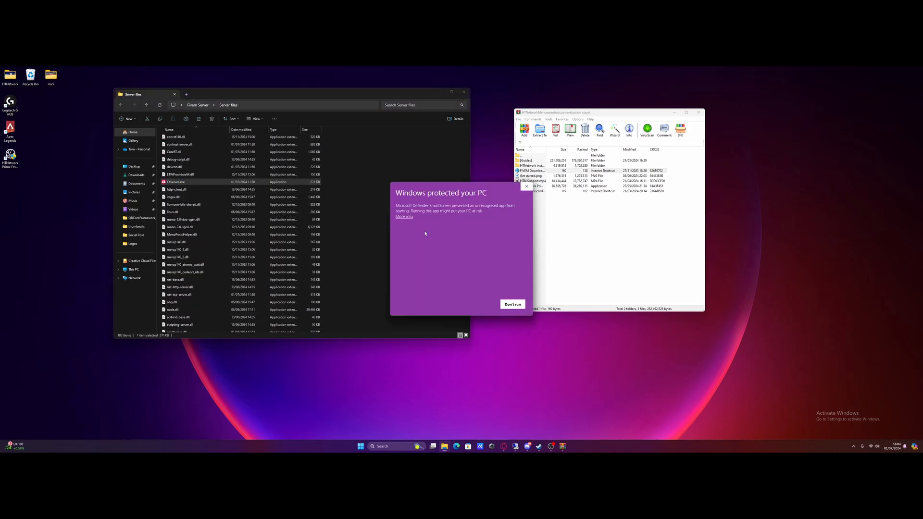
click(404, 216)
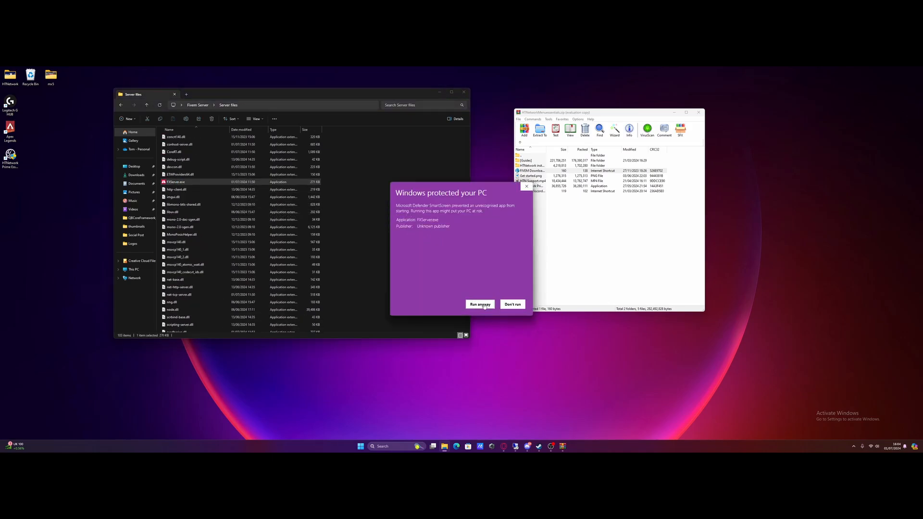
click(480, 305)
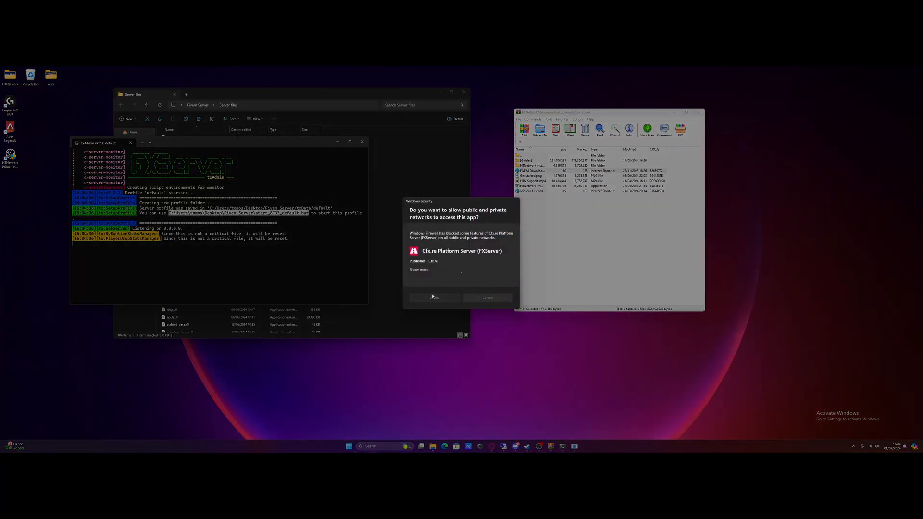
click(434, 297)
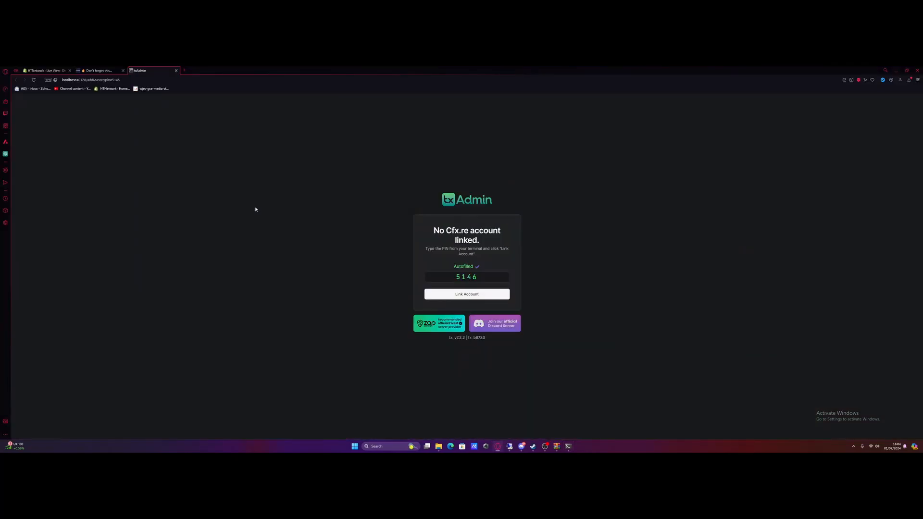
mouse_move(445, 227)
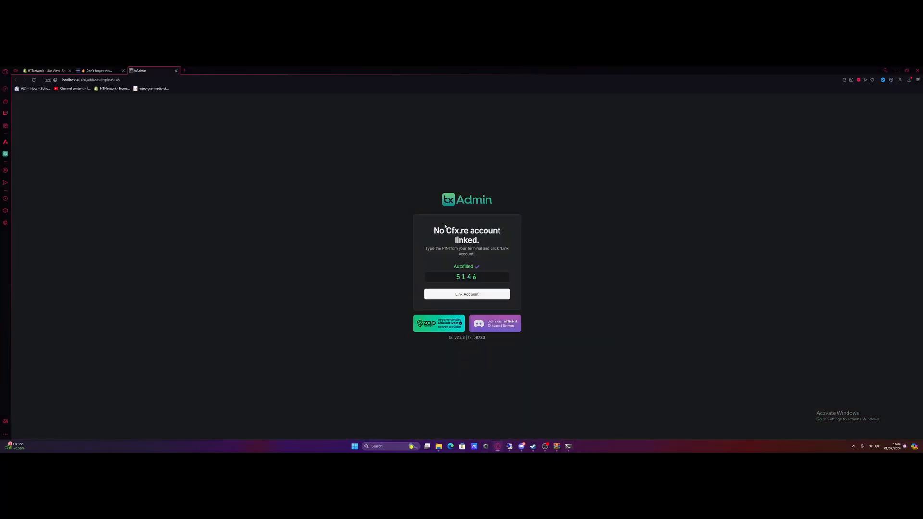
Link the Cfx.re account using the autofilled PIN and authorize txAdmin.
click(466, 294)
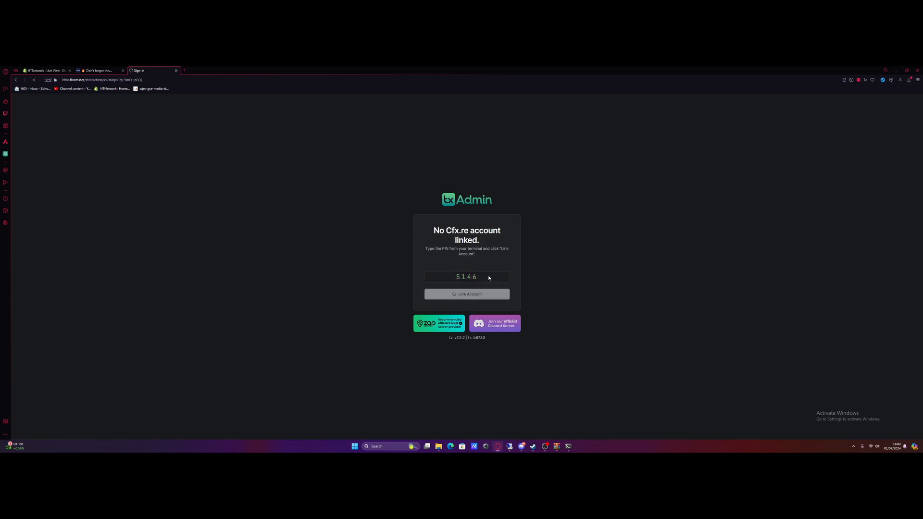
click(466, 294)
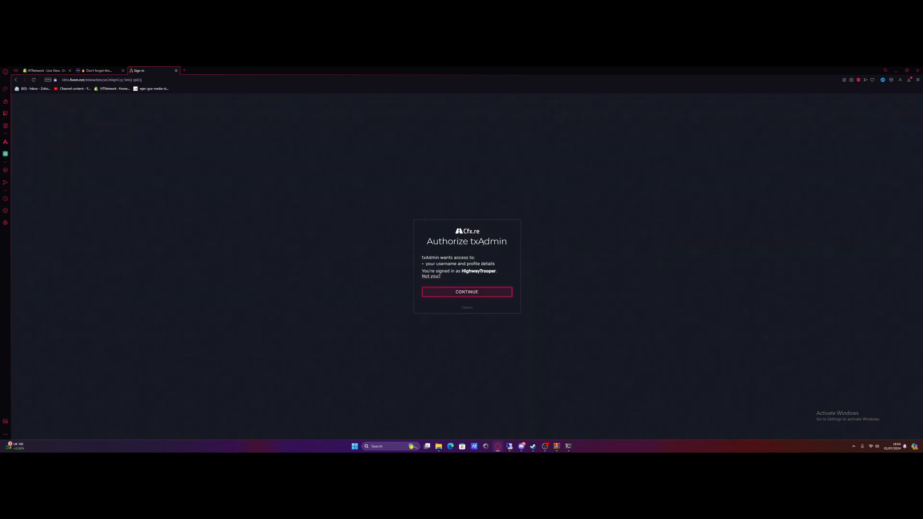
click(466, 291)
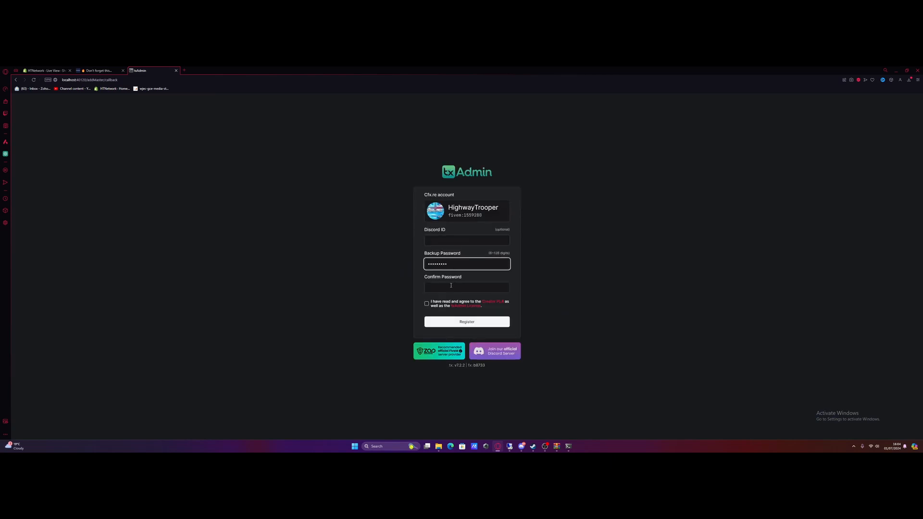
Enter the backup password and register the txAdmin admin account.
text(••••••••)
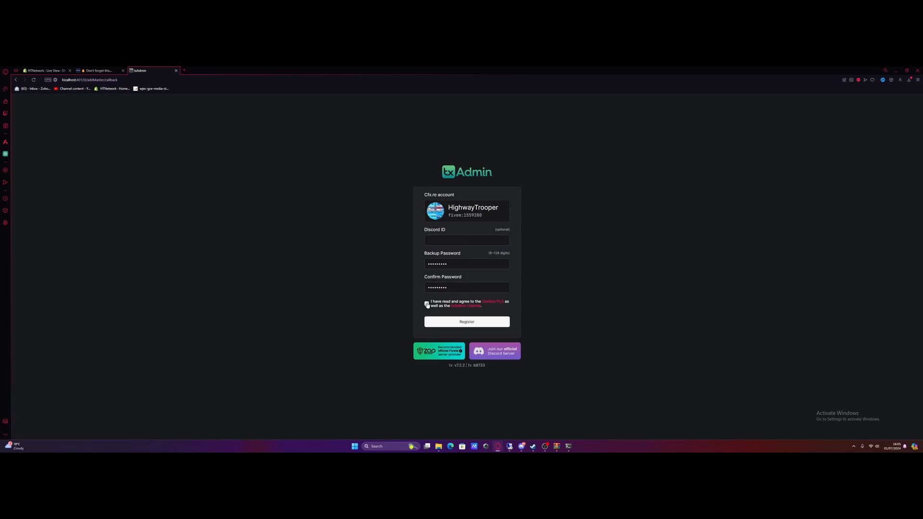
click(466, 322)
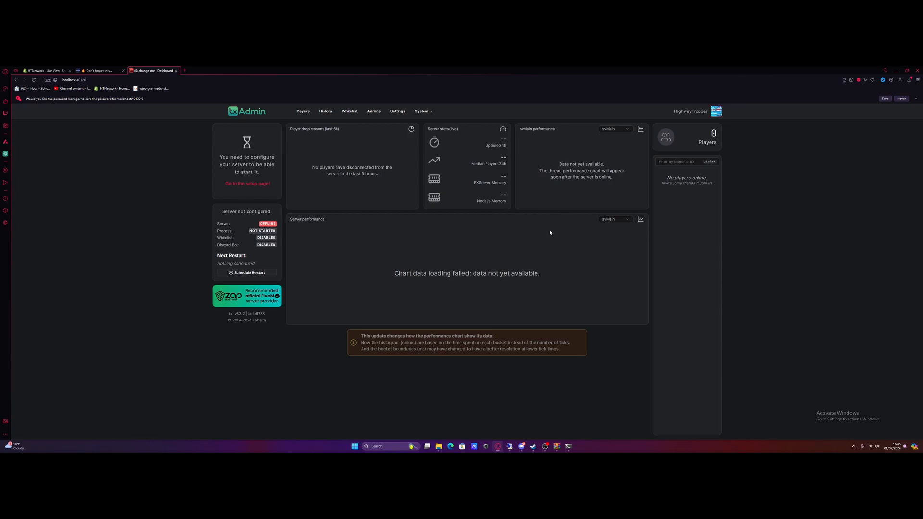
Start server setup and name the server 'HTN Prime E'.
click(247, 184)
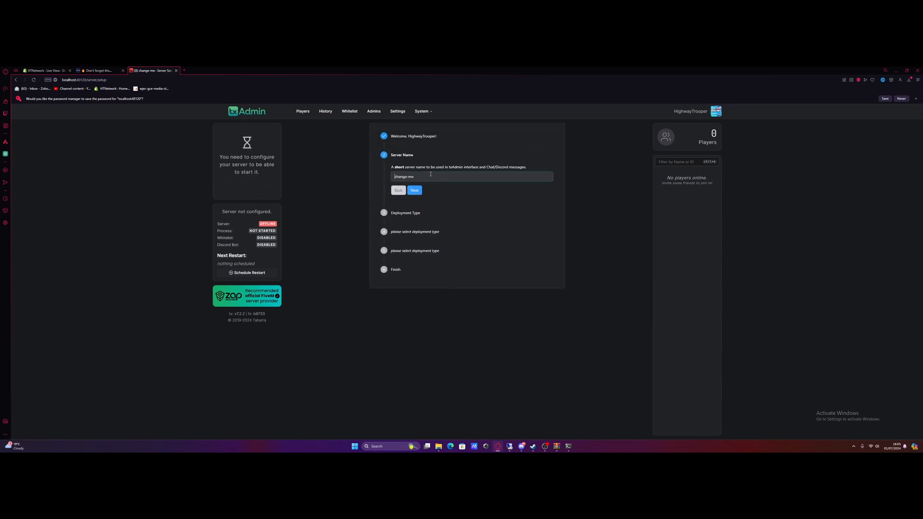
text(HTN Prime)
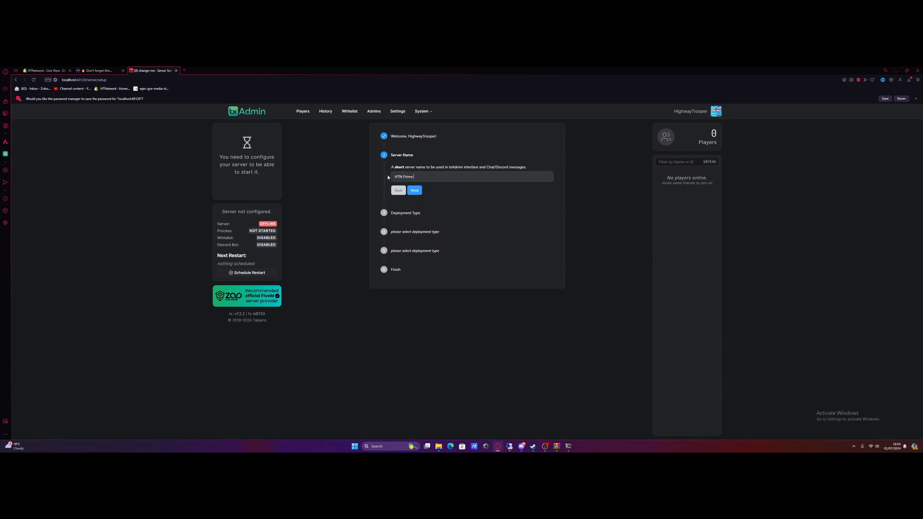
text(E)
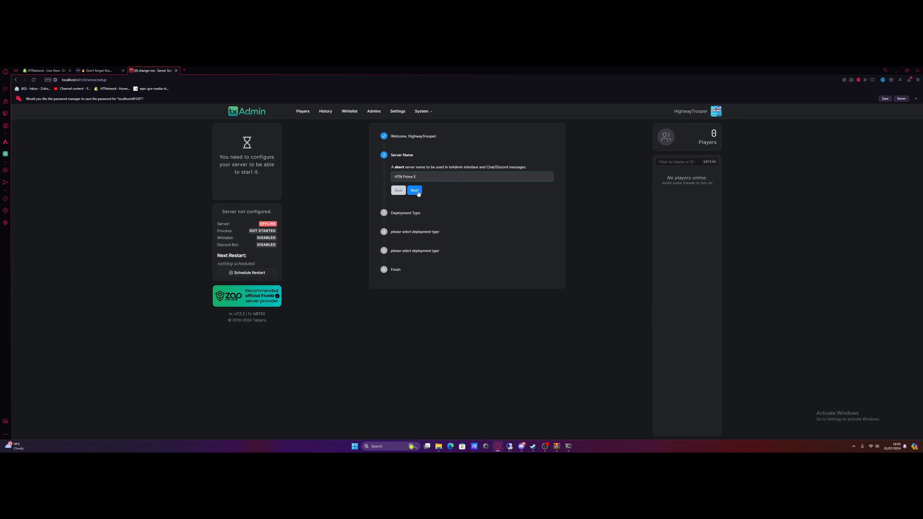
click(414, 191)
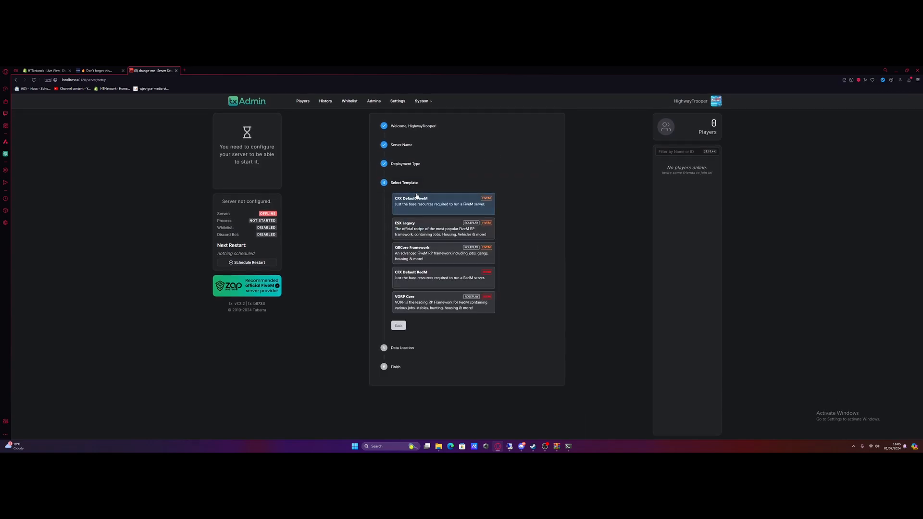
Pick the CFX Default FiveM template and accept the suggested data location.
click(441, 203)
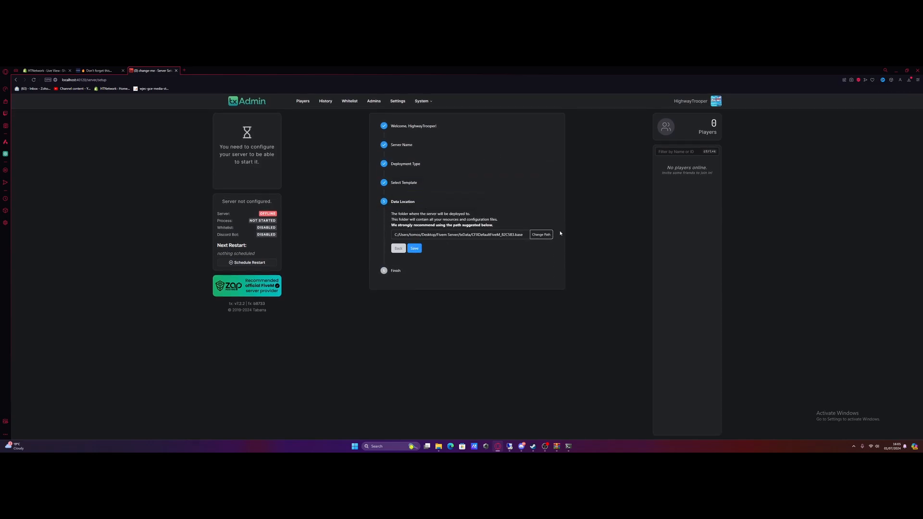
click(414, 248)
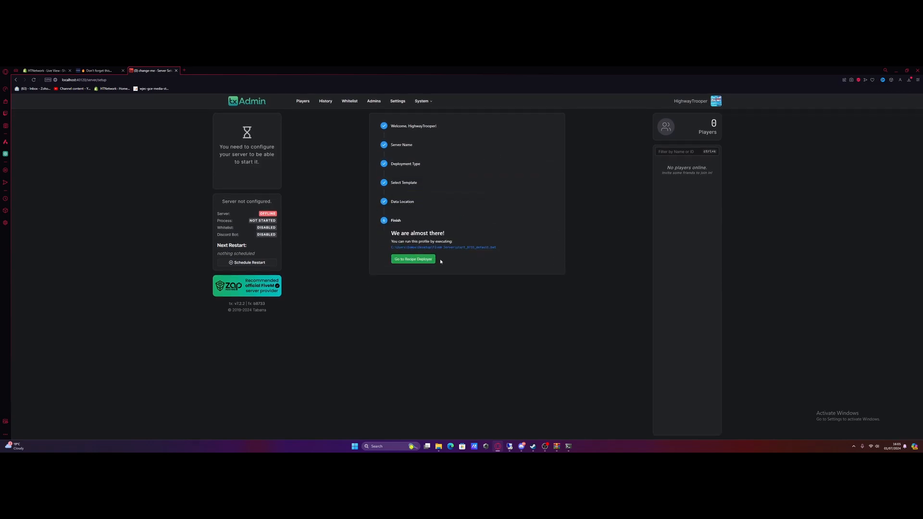
Review the default FiveM recipe in the deployer and follow the Keymaster license link.
click(413, 259)
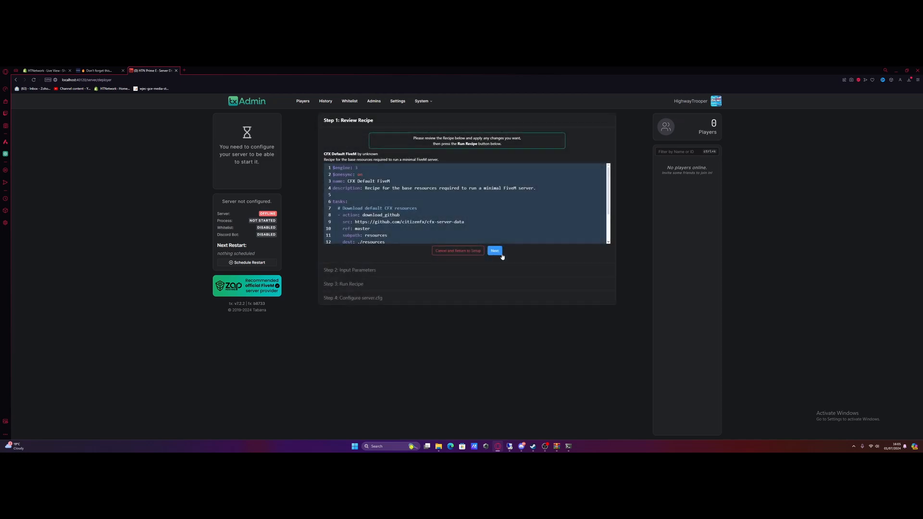
click(493, 251)
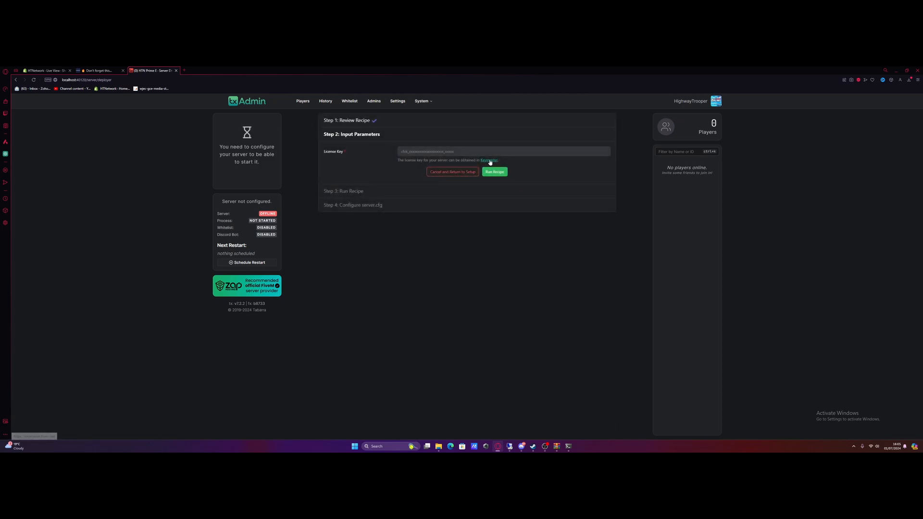
mouse_move(488, 160)
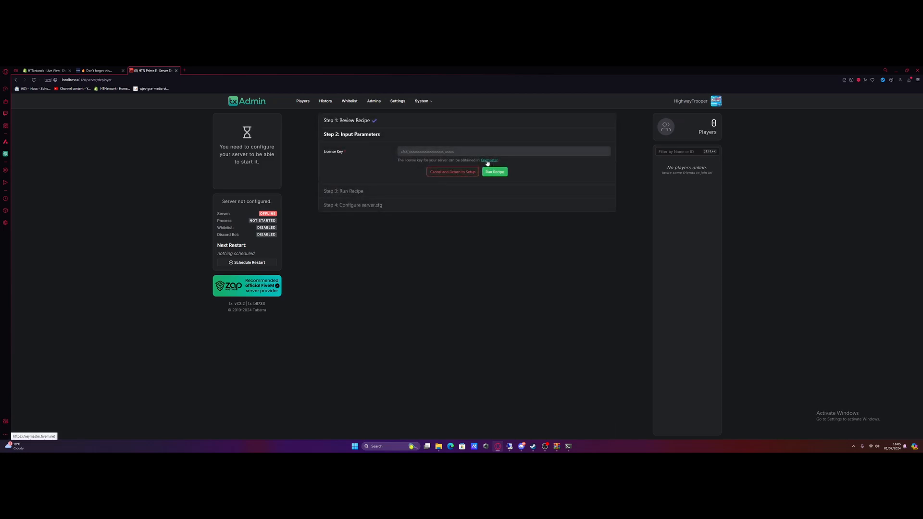
click(489, 160)
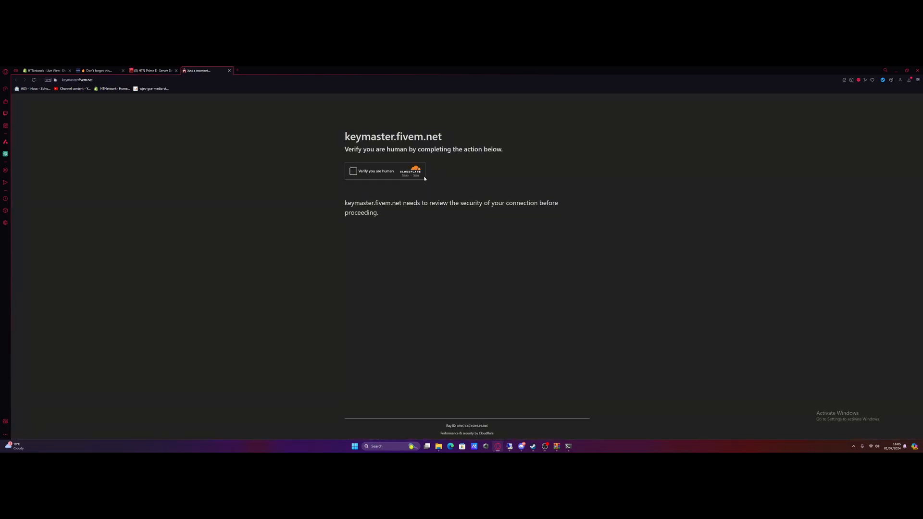
Pass verification, sign in to Keymaster, and start a new server named 'HTN Prime E'.
click(354, 171)
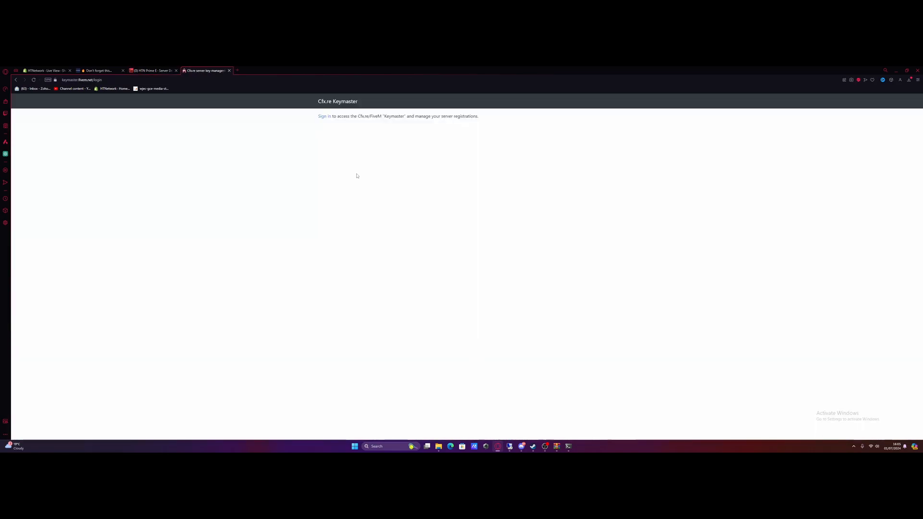
click(324, 116)
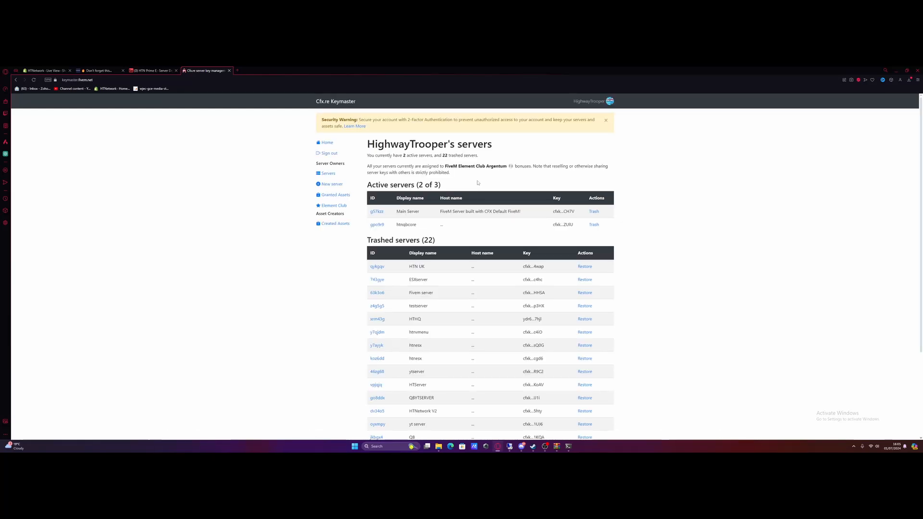
click(333, 184)
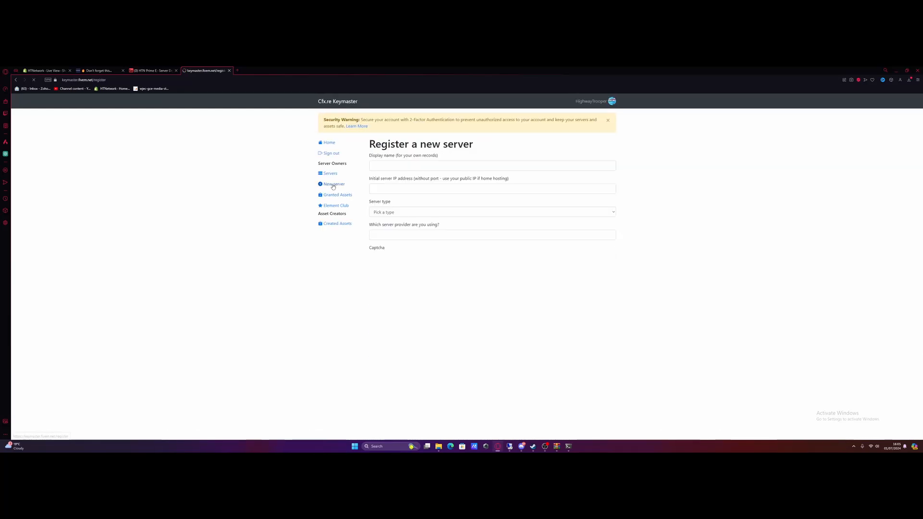
click(492, 165)
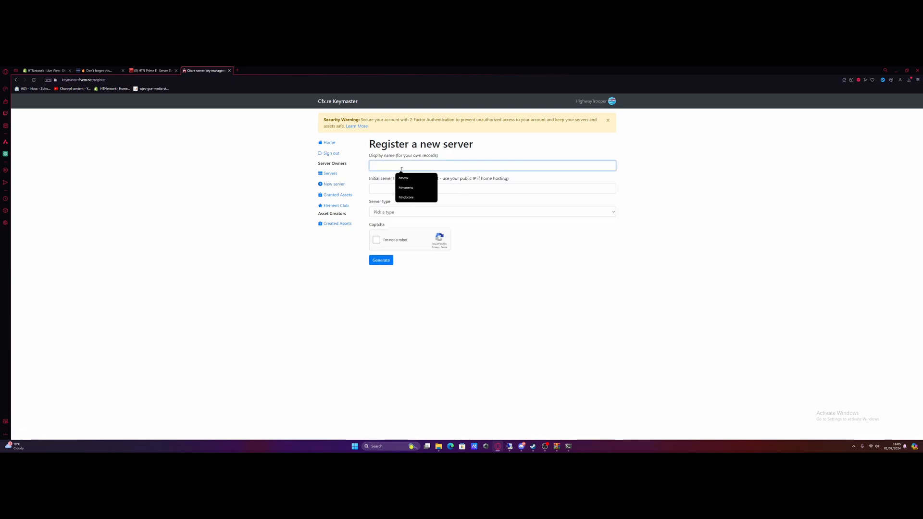
text(HTN Prime e)
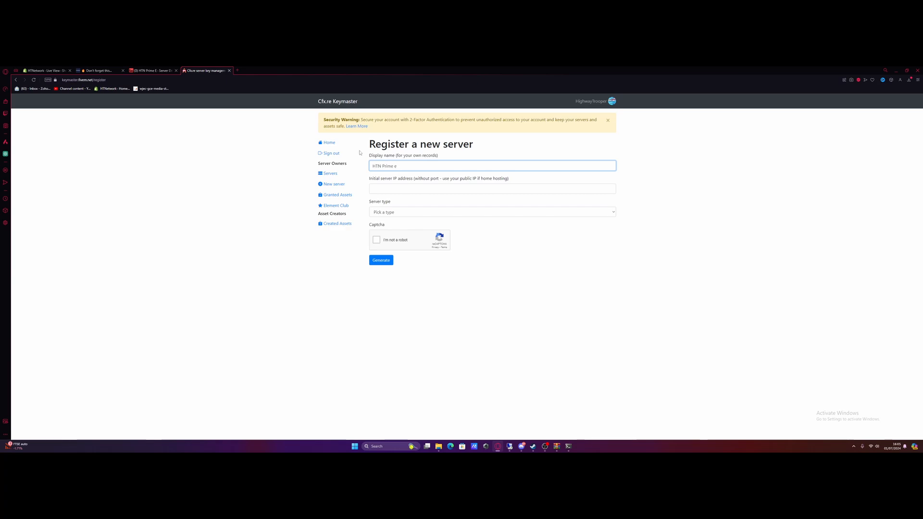
Search Google for 'whats my ip' and open WhatIsMyIPAddress to get the public IP.
click(237, 70)
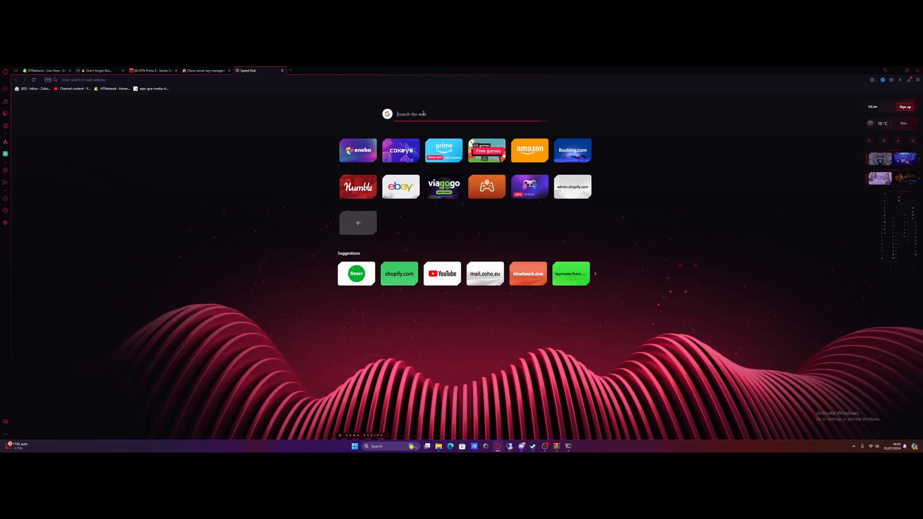
text(whats)
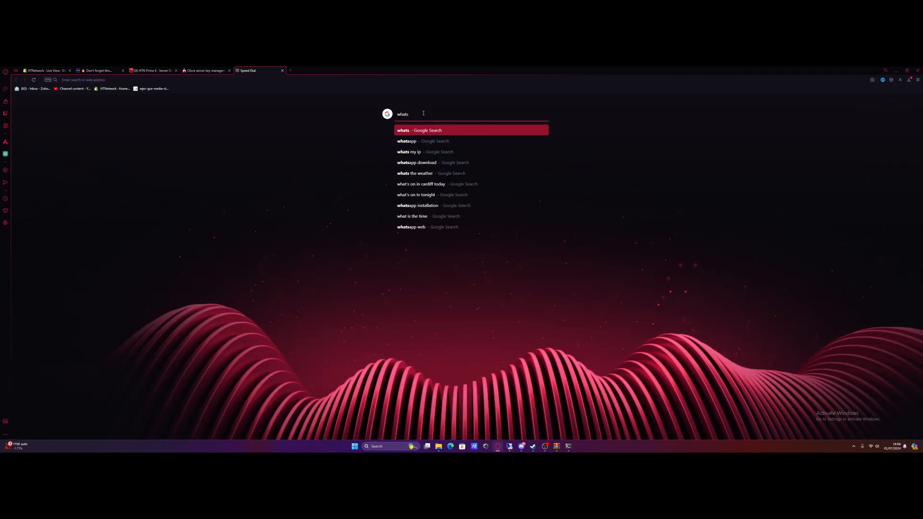
click(410, 152)
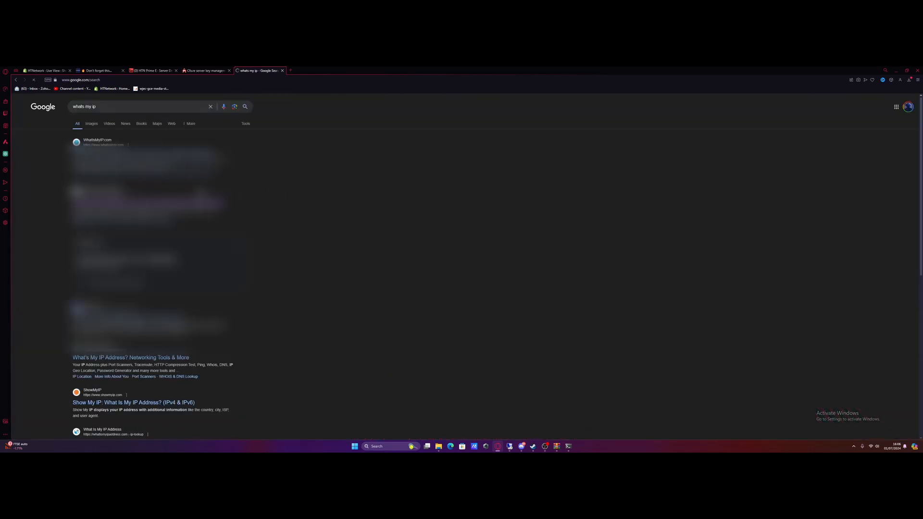
mouse_move(102, 432)
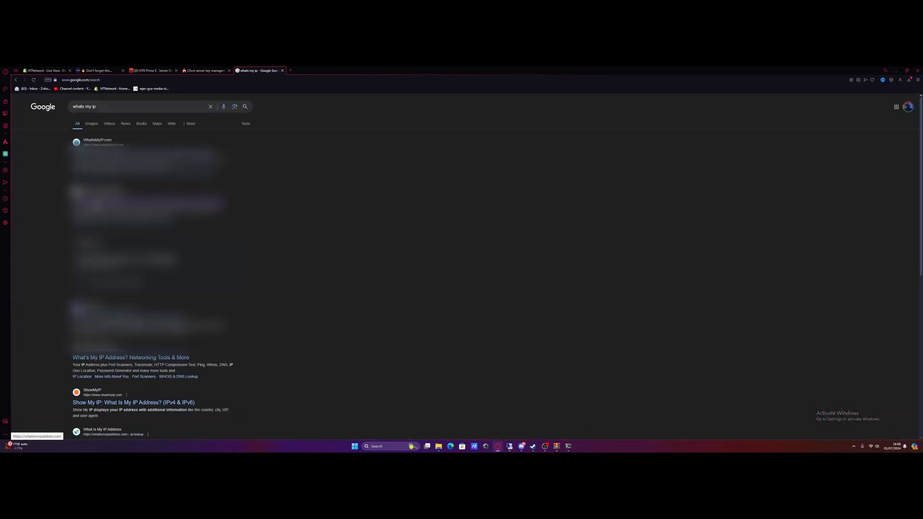
click(102, 431)
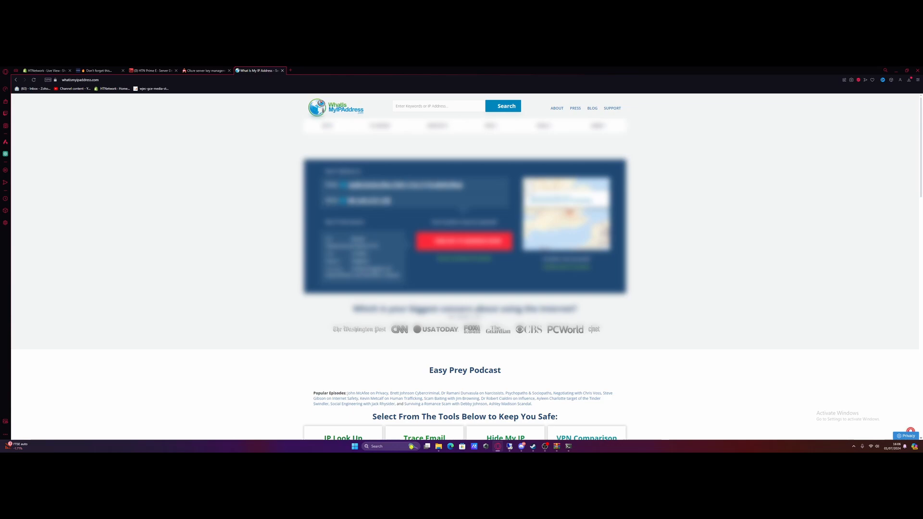
click(205, 70)
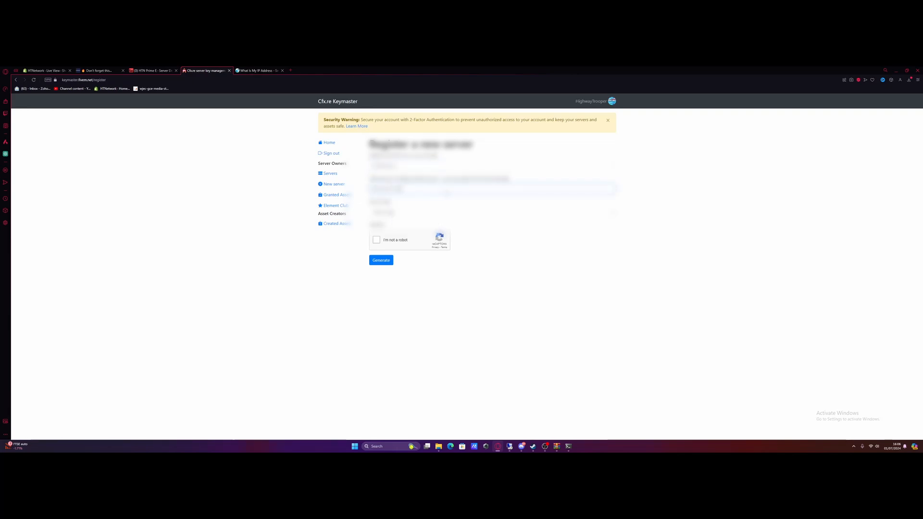
Set server type to Home hosted, pass the captcha, and generate the license key.
click(493, 212)
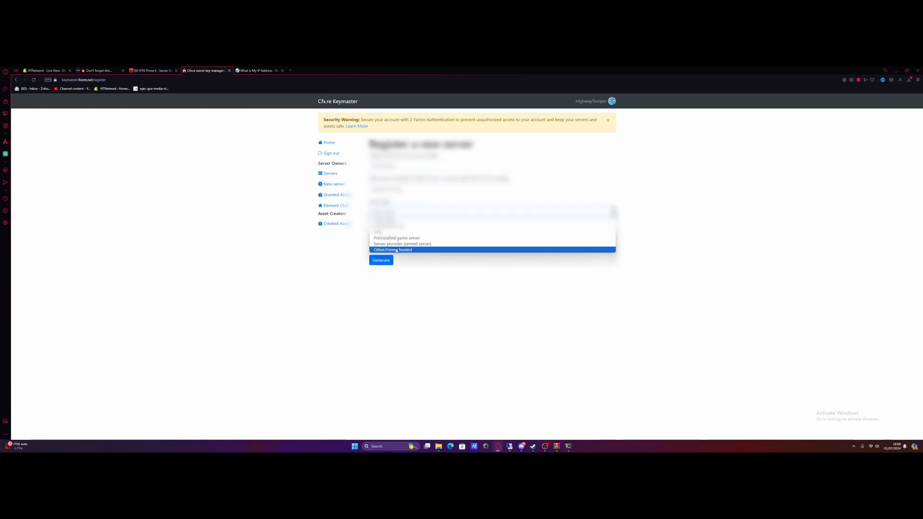
click(392, 249)
text(Home)
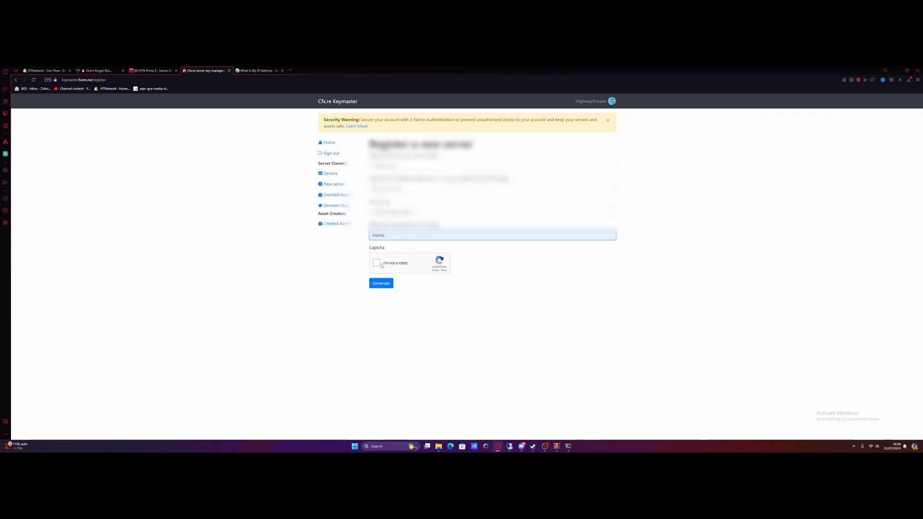
click(377, 262)
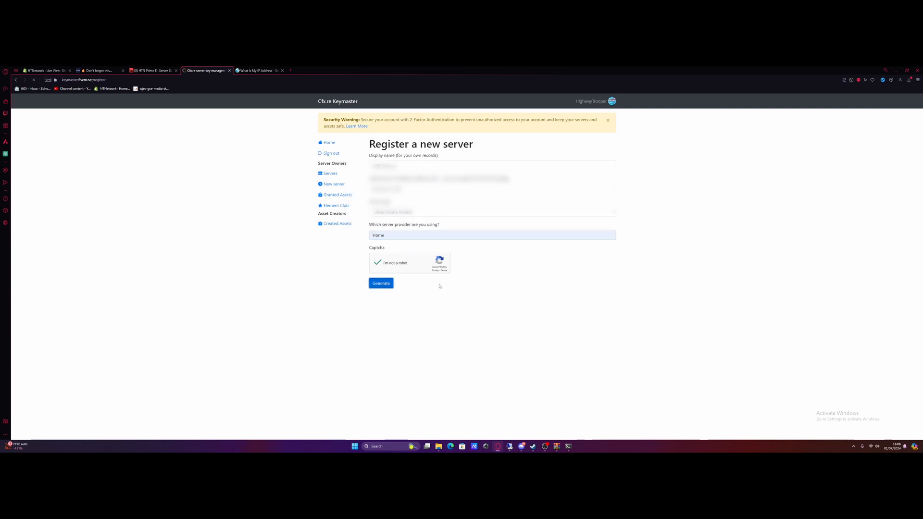
click(381, 283)
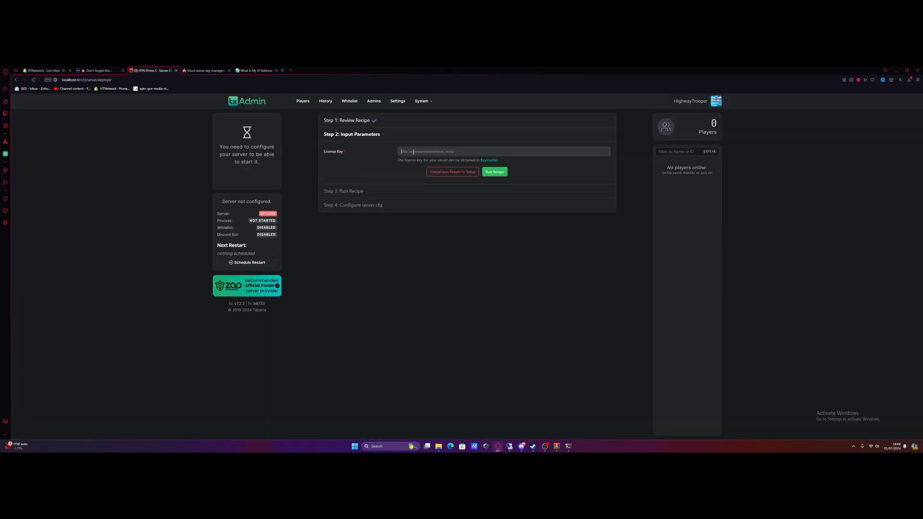
Enter the license key, proceed past the recipe, and Save & Run the server.cfg.
click(493, 172)
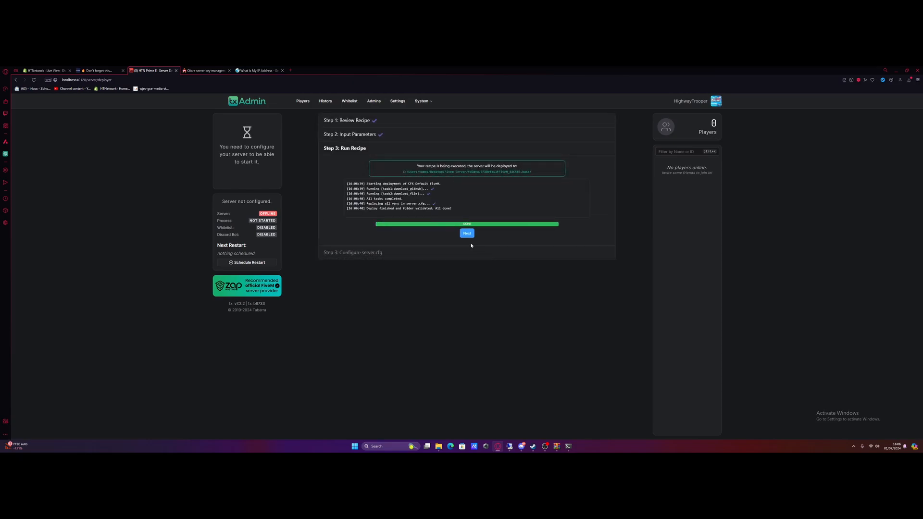
click(466, 233)
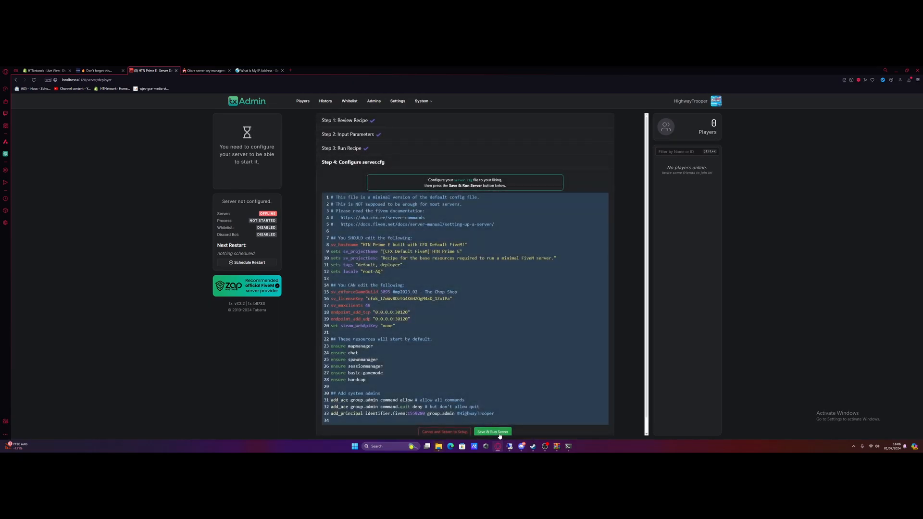
click(492, 432)
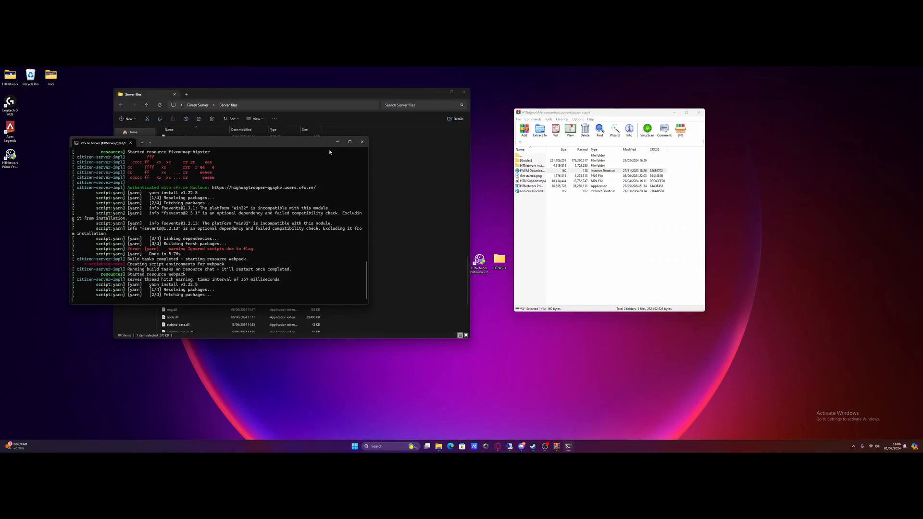
Close the FXServer console and minimize the Server files Explorer window.
click(338, 141)
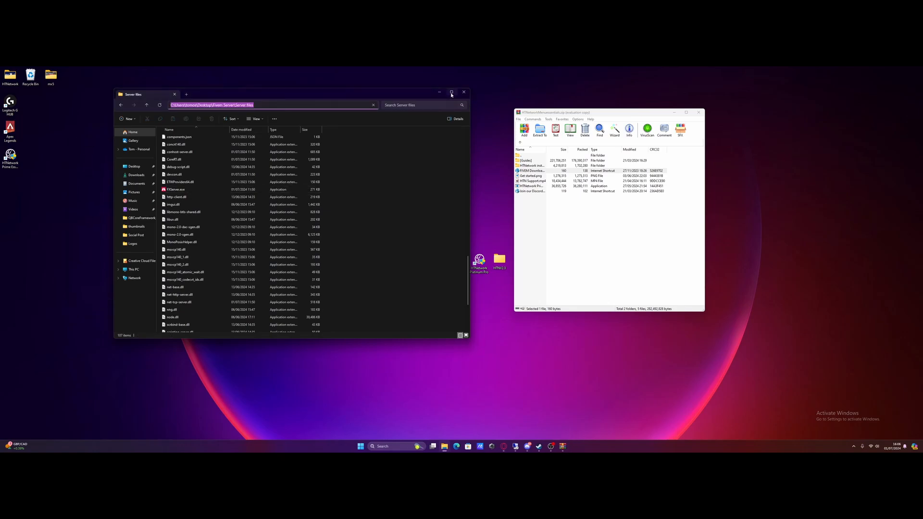
click(463, 92)
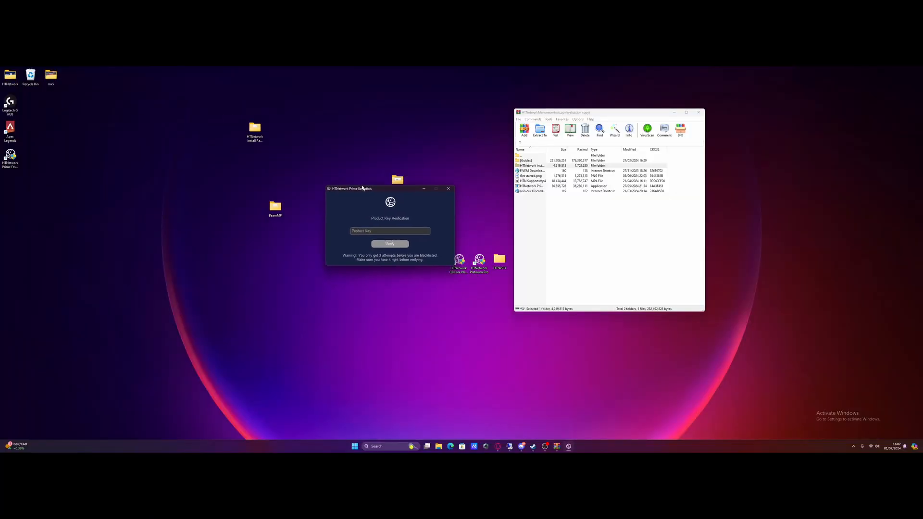
Verify the product key, dismiss the success message, and select the Fivem Server folder.
drag(352, 189, 335, 211)
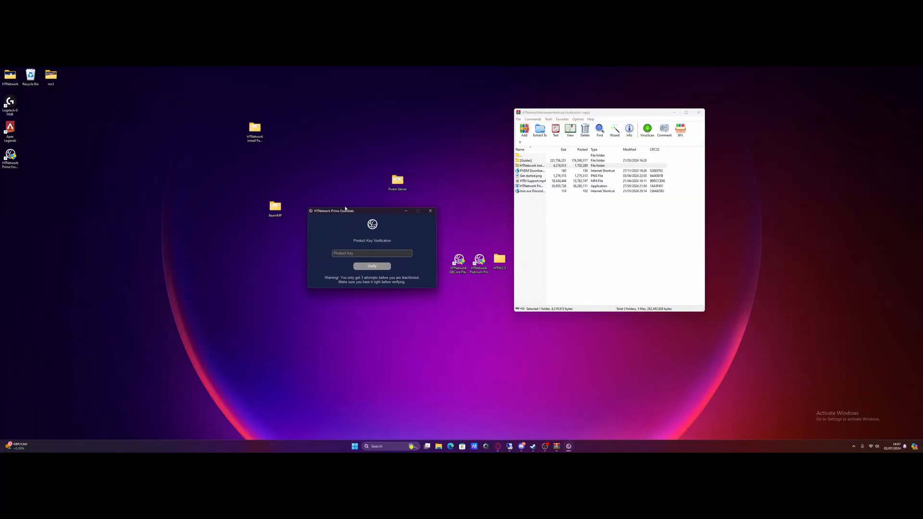
click(372, 265)
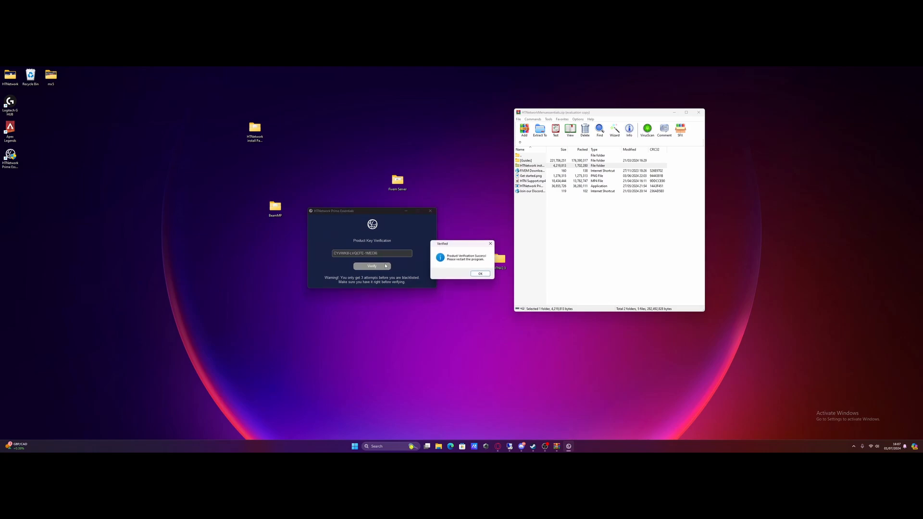
click(480, 273)
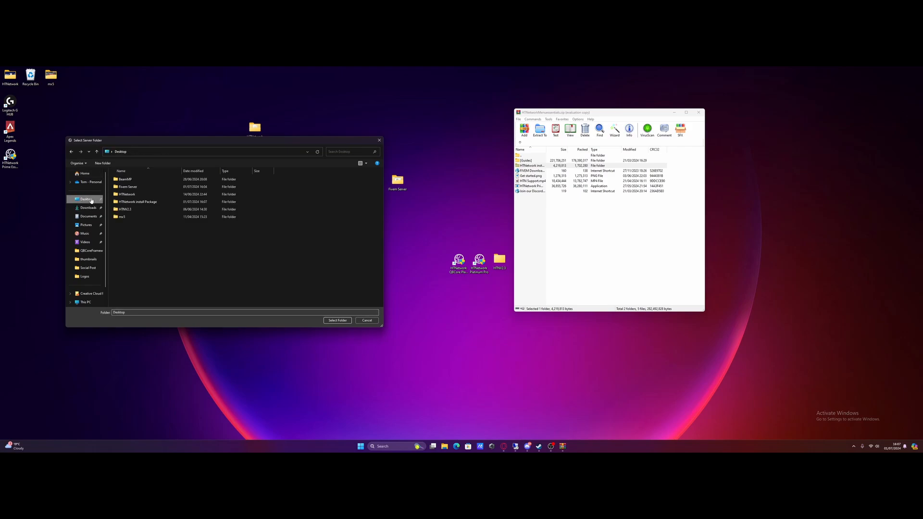
click(127, 187)
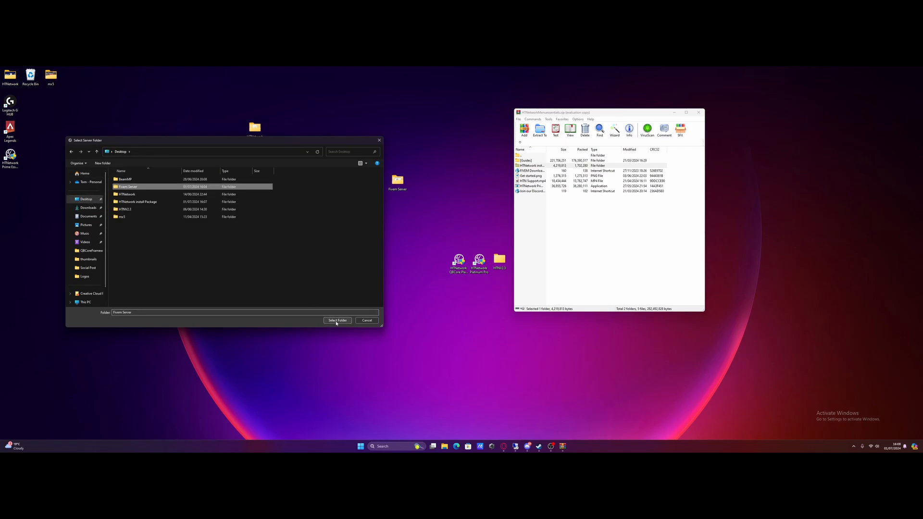
click(338, 320)
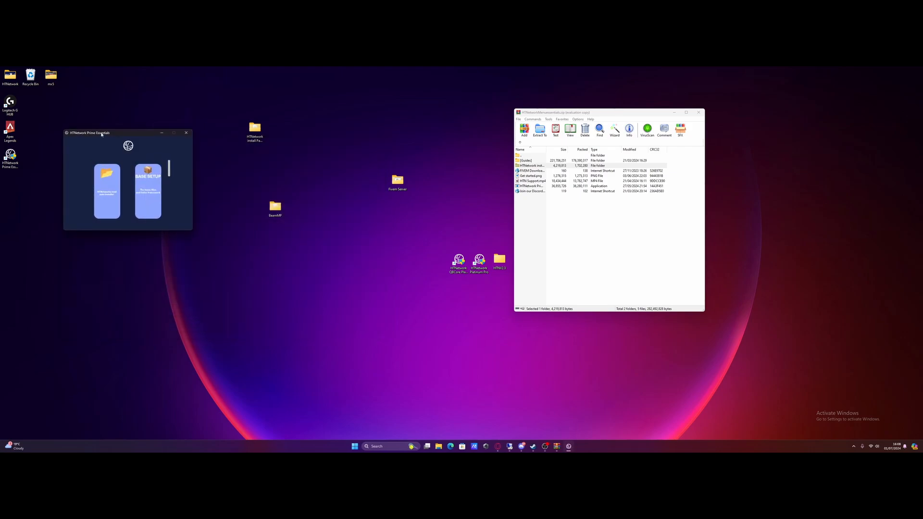
Run Base Setup with the HTNetwork install Package folder, then choose Install All.
drag(90, 133, 301, 130)
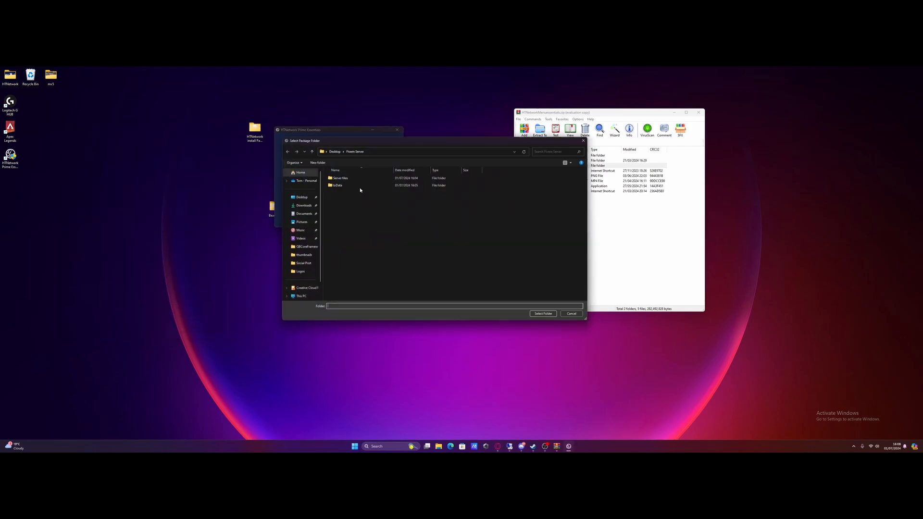
click(299, 196)
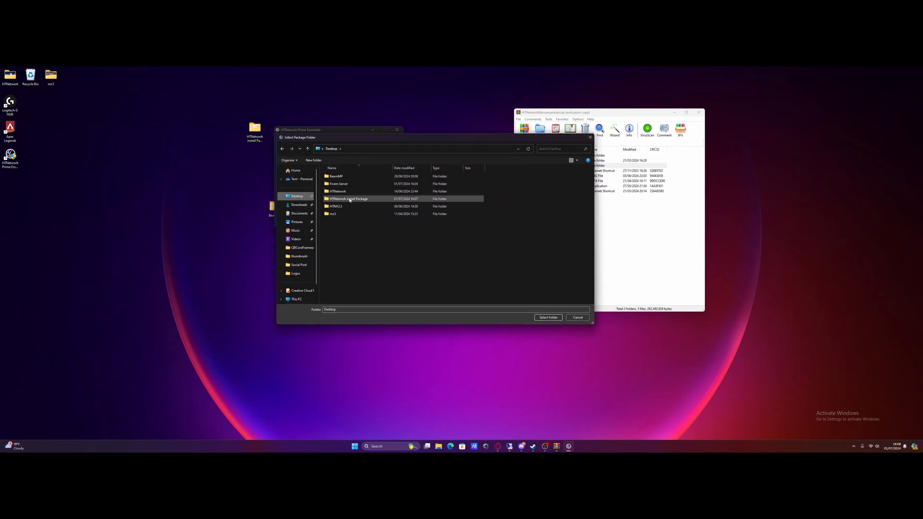
click(348, 199)
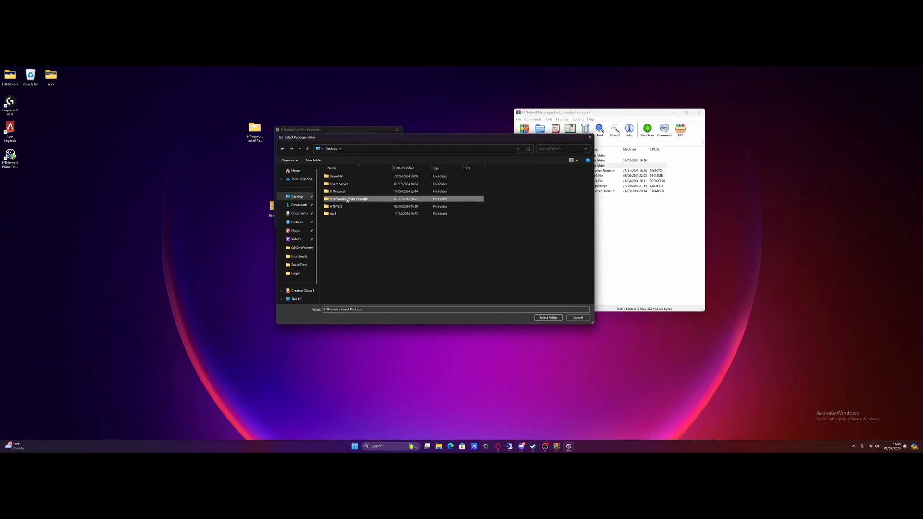
click(547, 317)
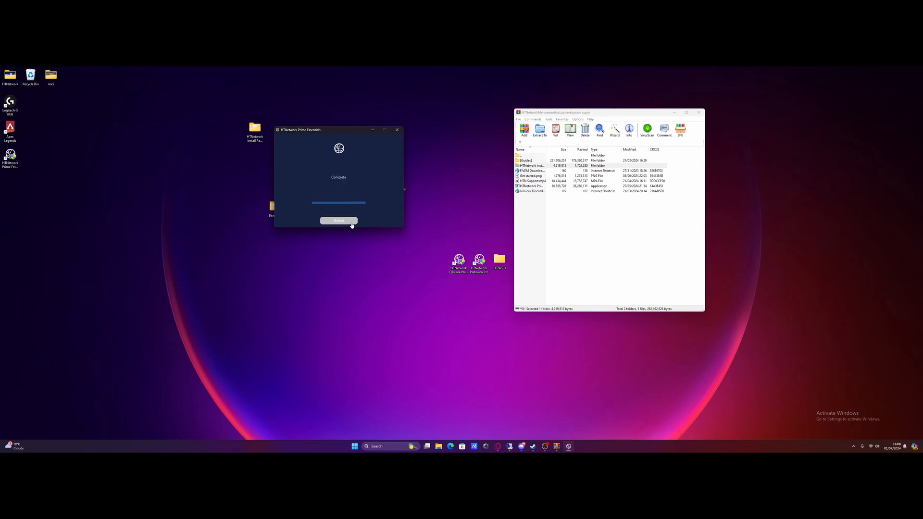
click(338, 220)
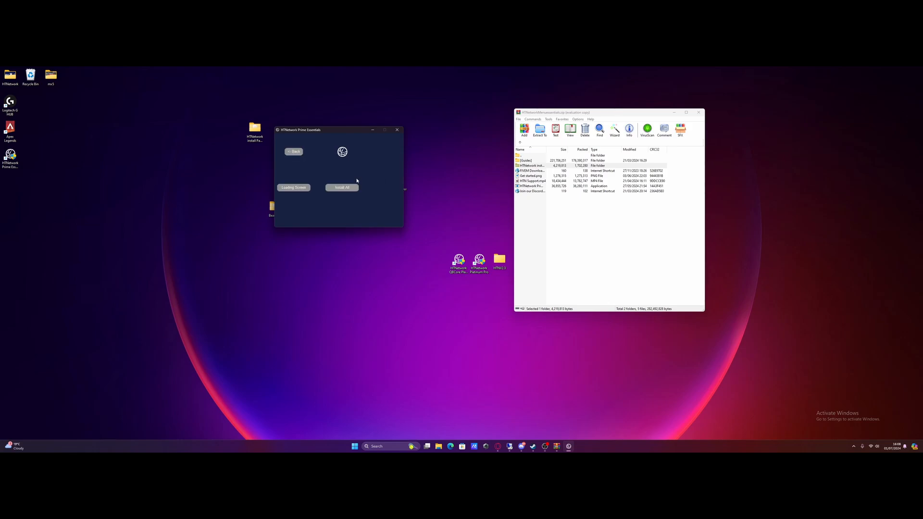
click(342, 187)
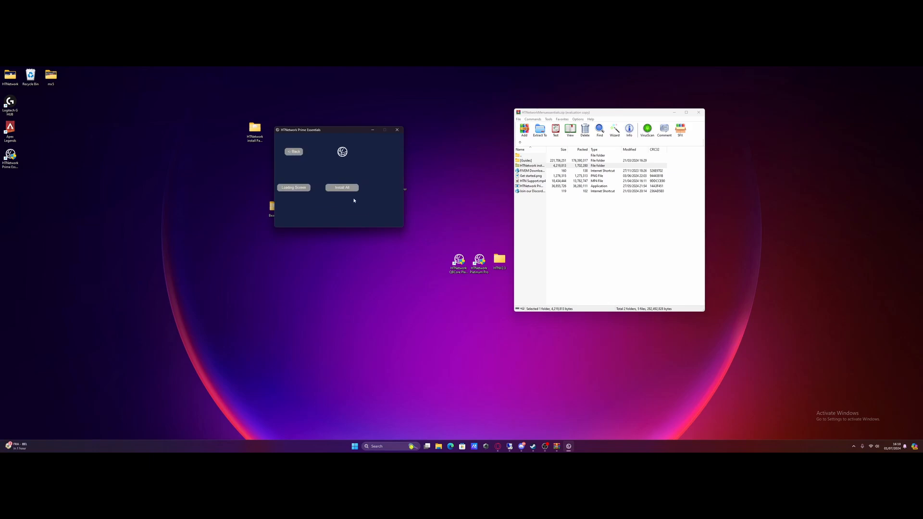
mouse_move(333, 162)
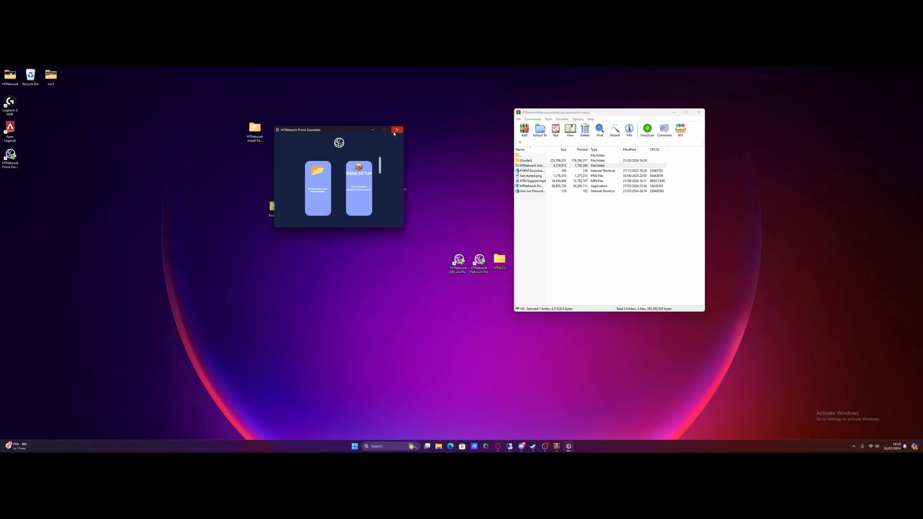
mouse_move(396, 129)
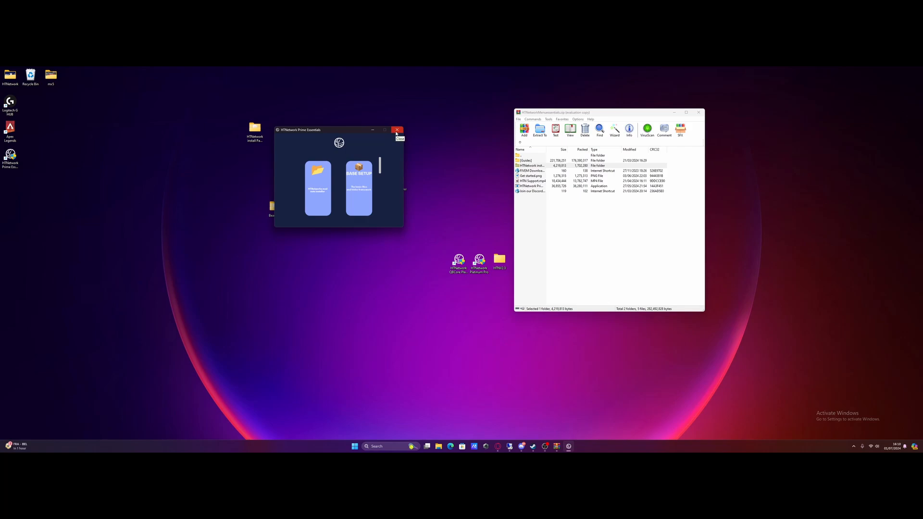
Close Prime Essentials and WinRAR, then select the HTNetwork install Package folder.
click(397, 129)
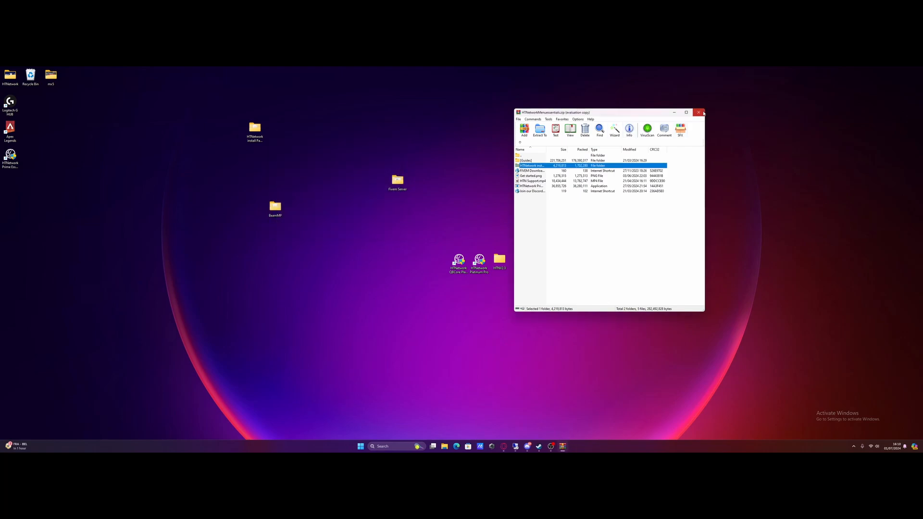
click(700, 113)
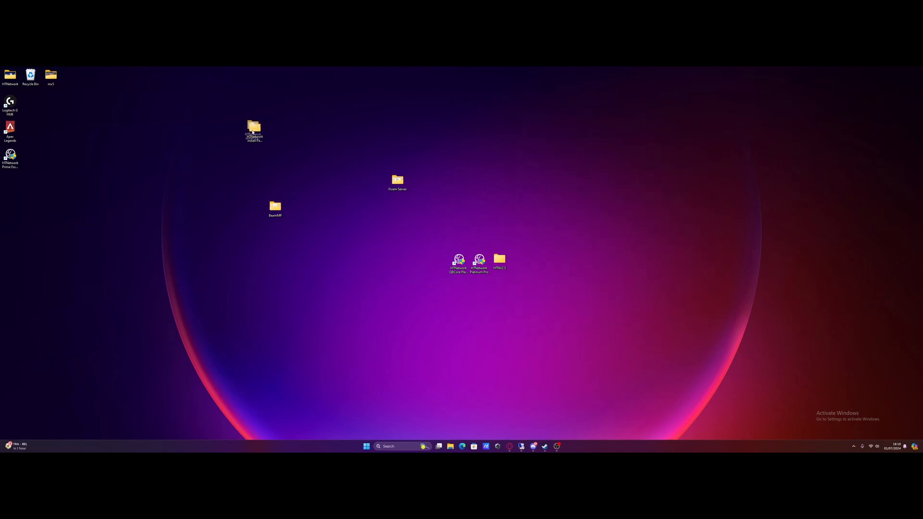
click(254, 130)
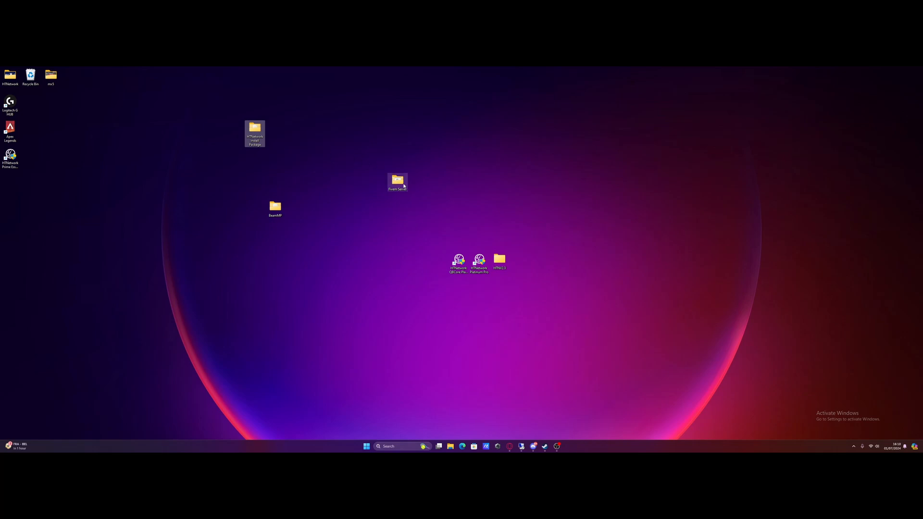
double_click(397, 181)
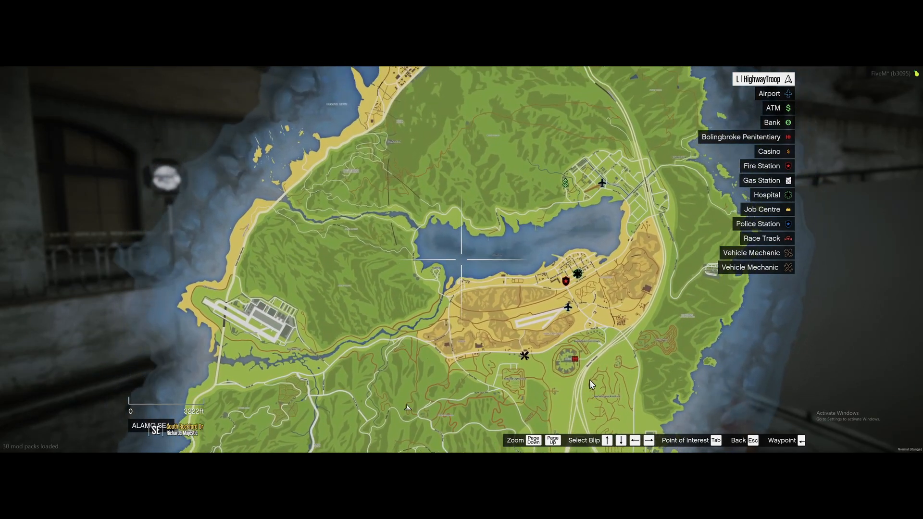
mouse_move(594, 377)
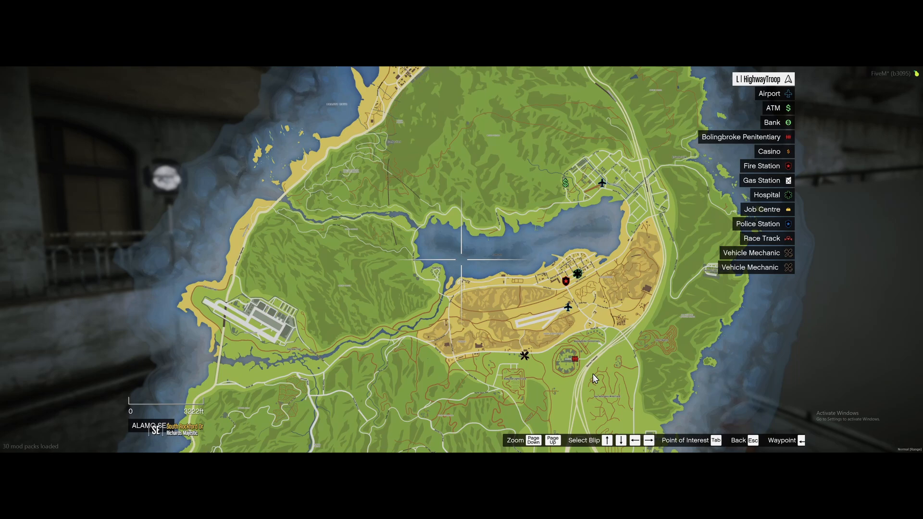
Close the pause map with Escape and run forward along the street.
key(Escape)
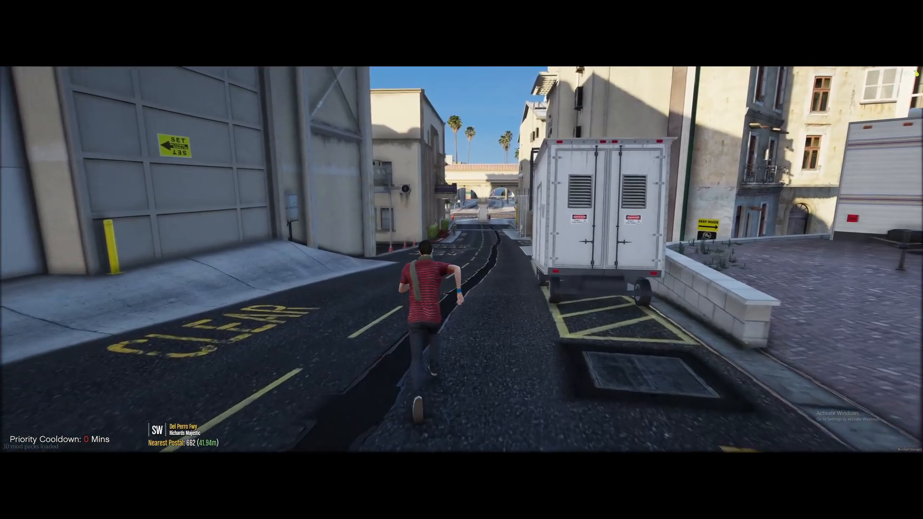
key(w)
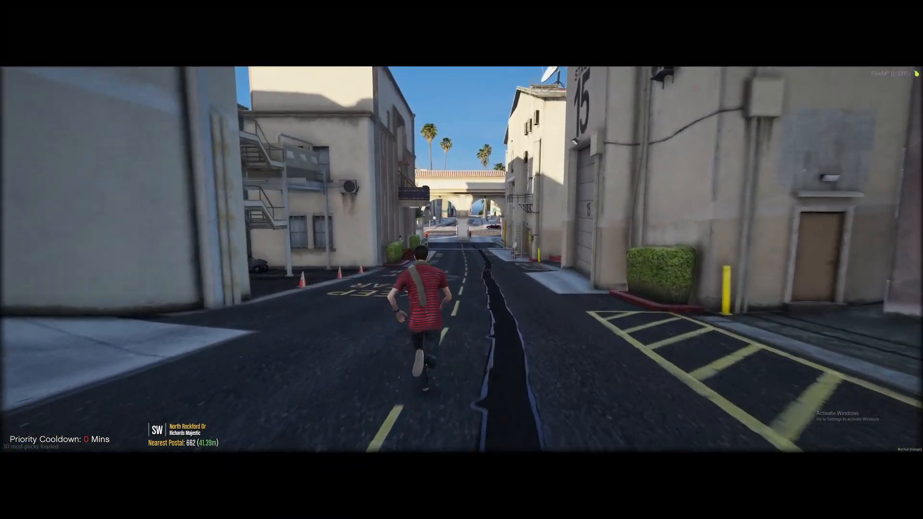